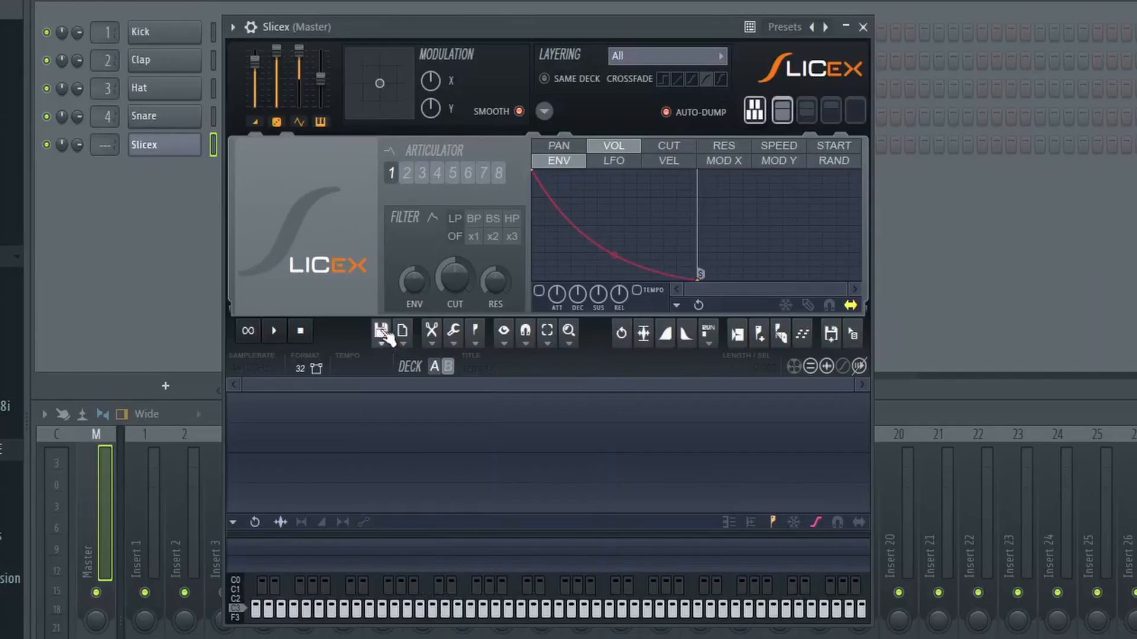
# Step: Load Cymatics Eternity Classic Melody Loop 1 from the _Beats folder into Slicex
pyautogui.click(381, 347)
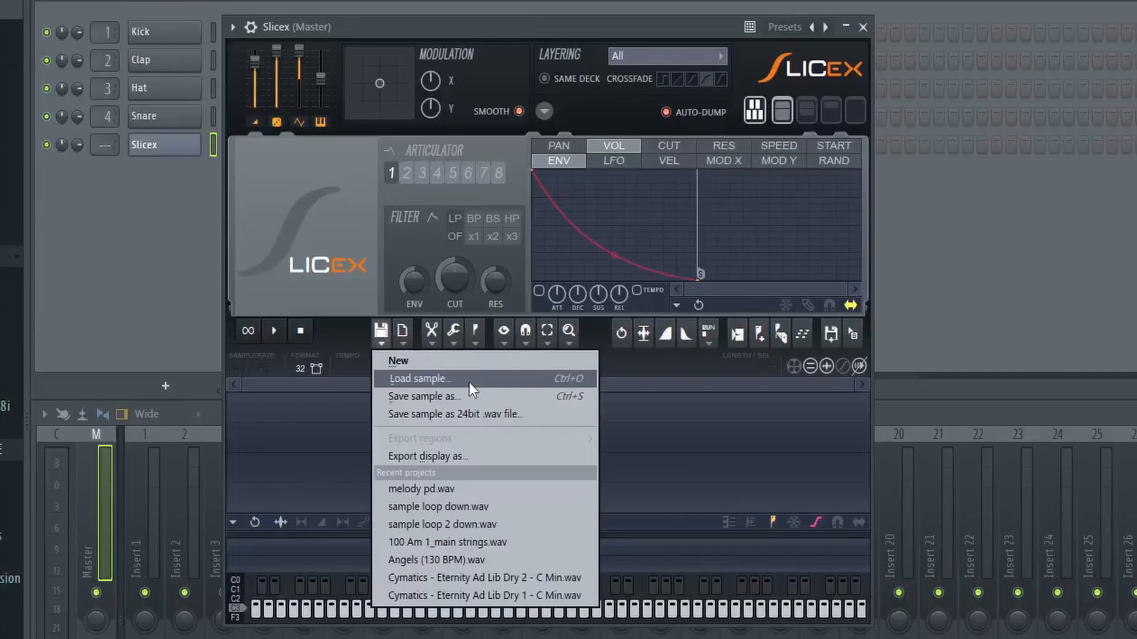
pyautogui.click(420, 379)
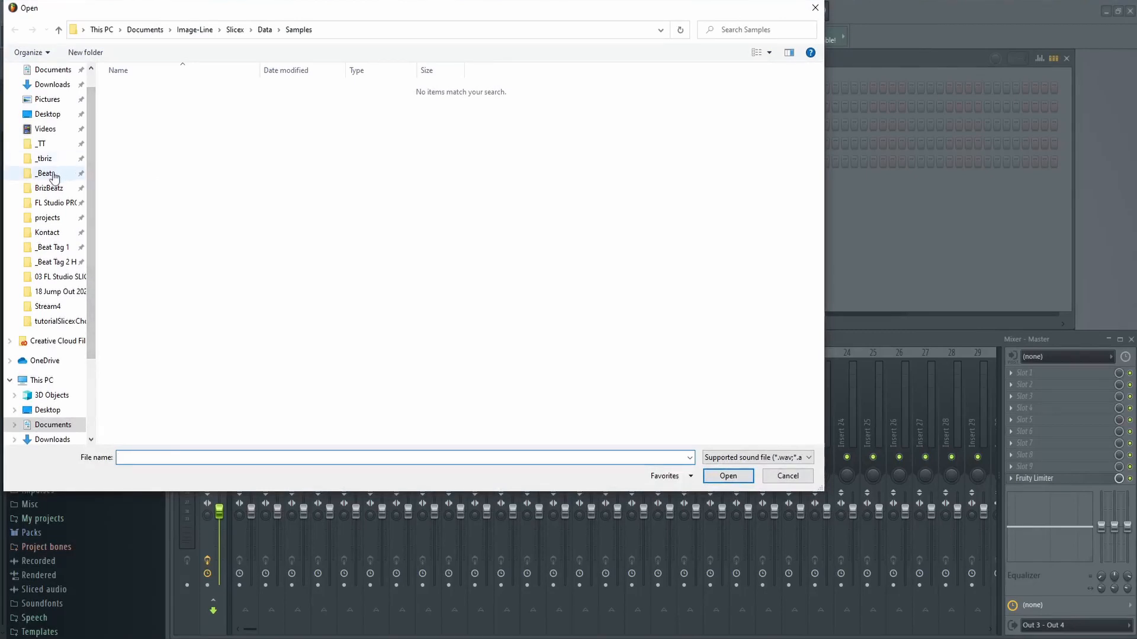
pyautogui.click(44, 173)
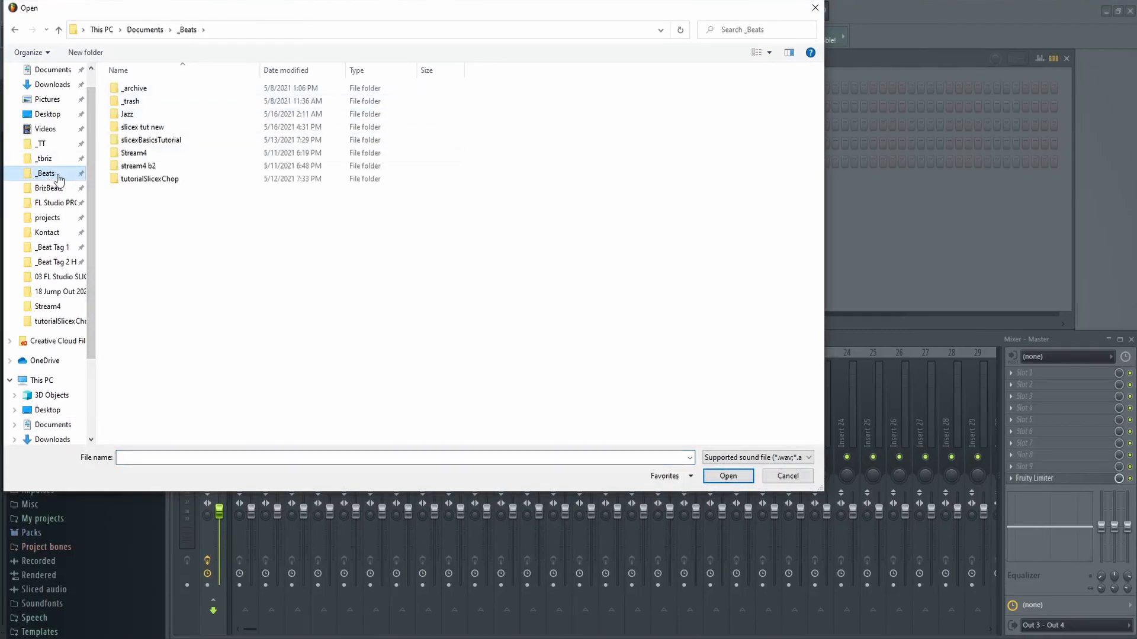
pyautogui.click(728, 476)
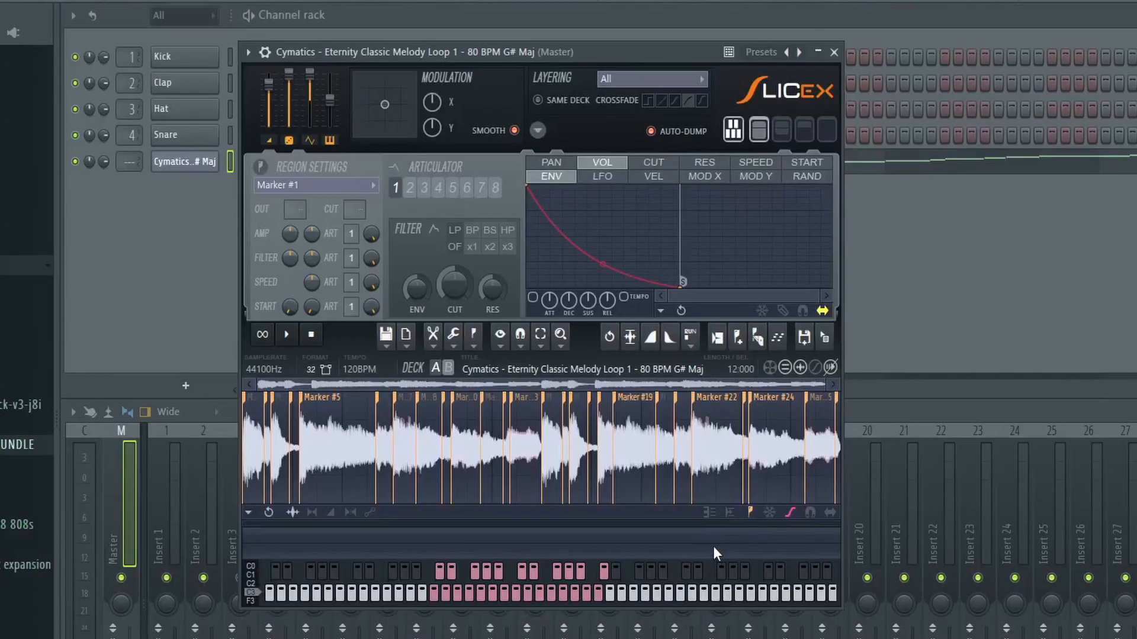
pyautogui.moveTo(410, 432)
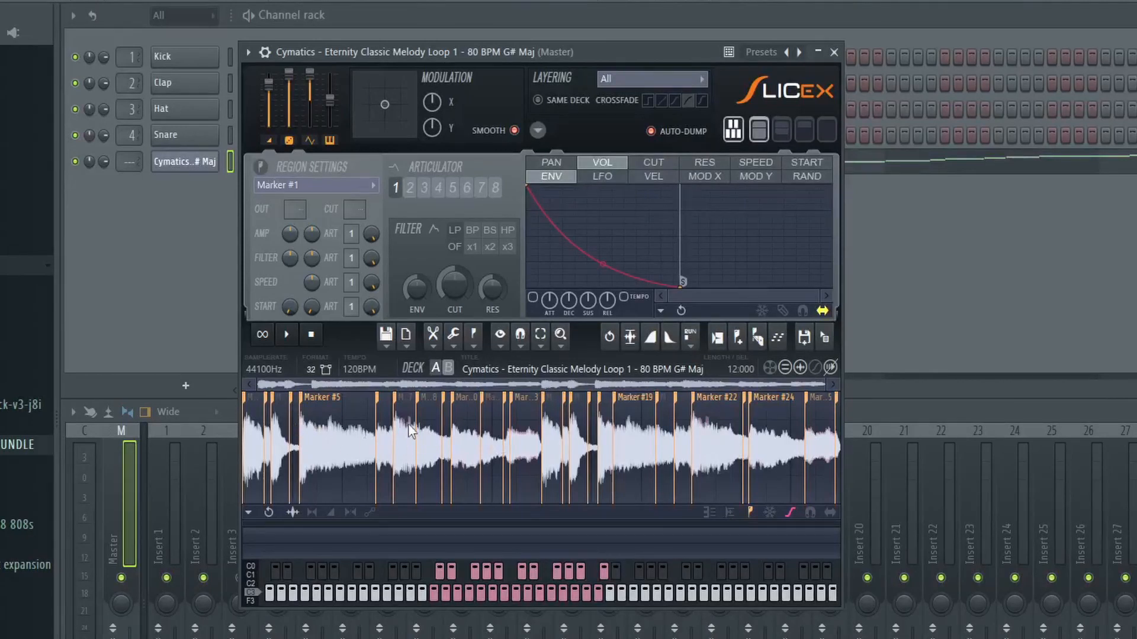
pyautogui.moveTo(823, 463)
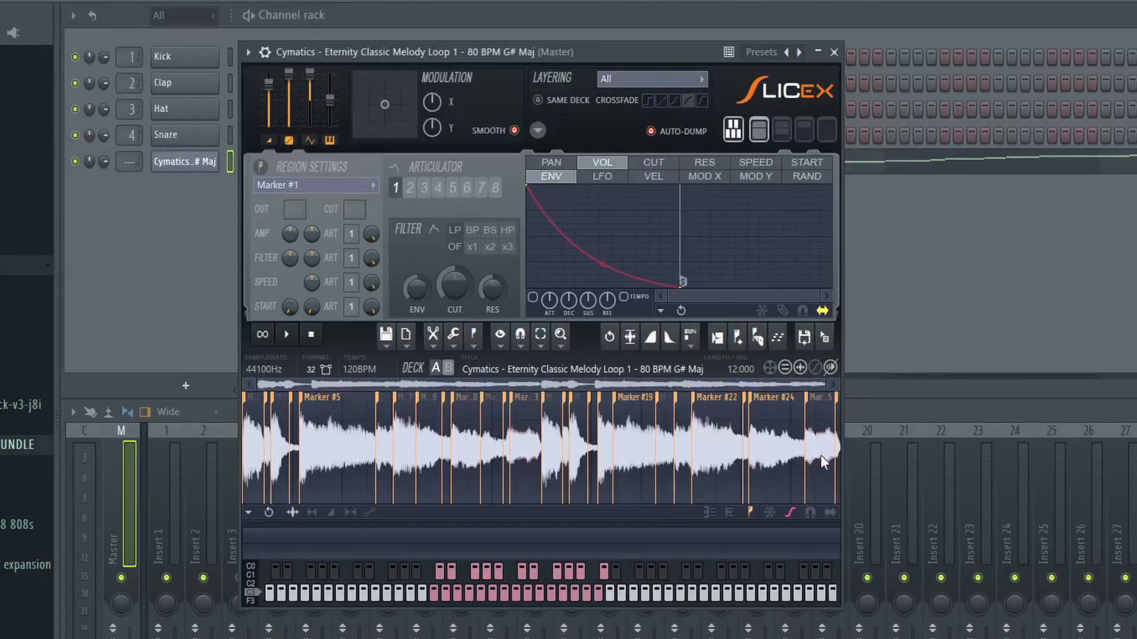
pyautogui.moveTo(432, 424)
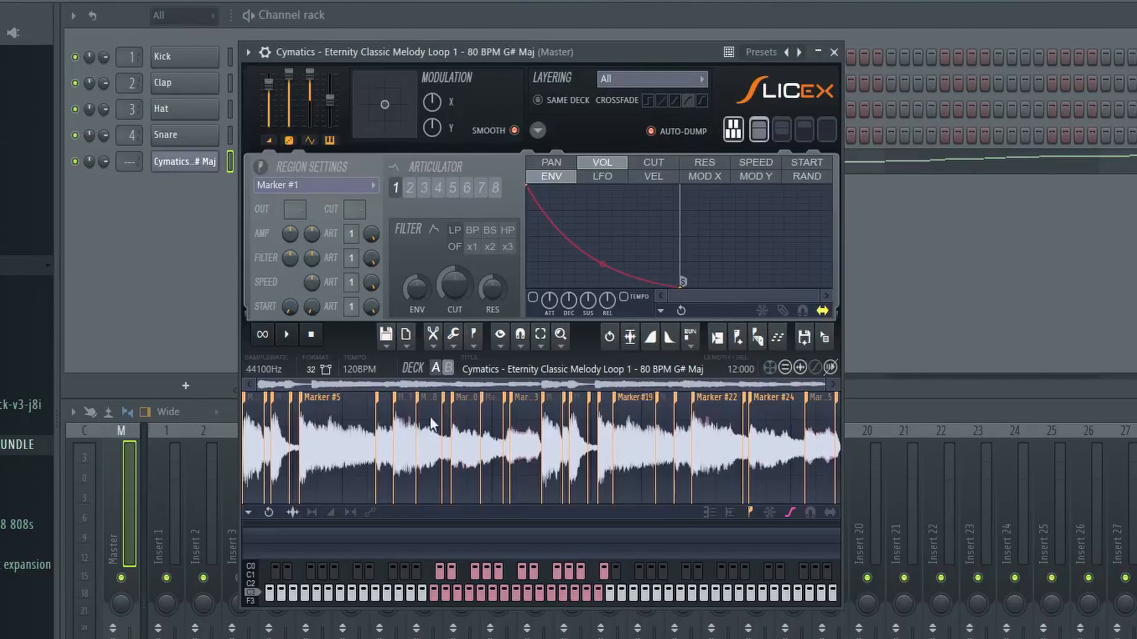
pyautogui.moveTo(820, 443)
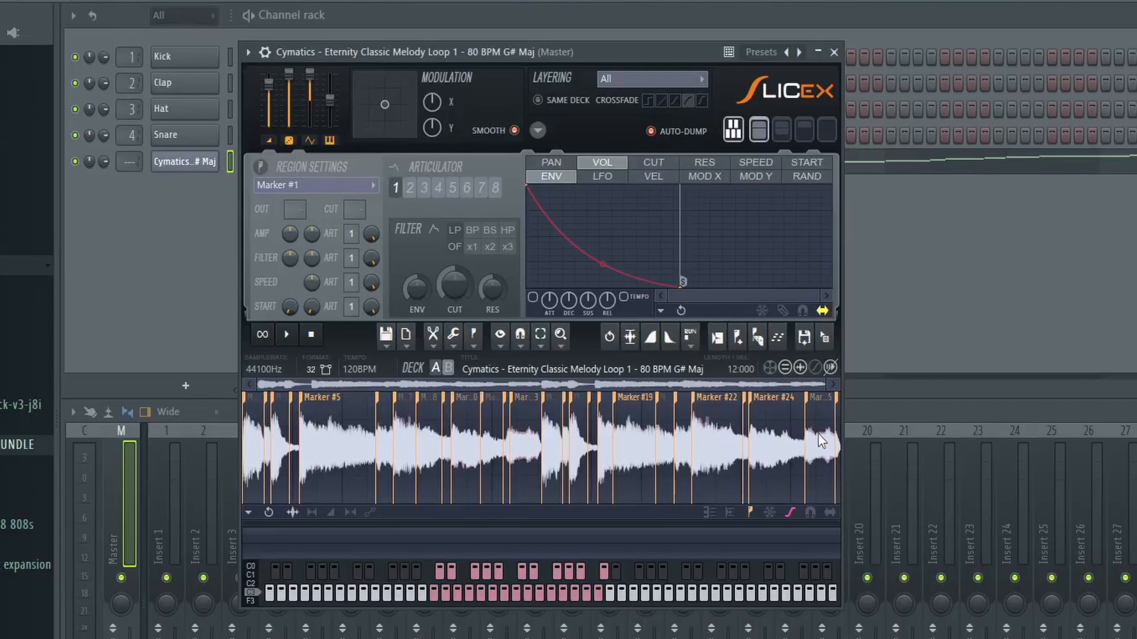
pyautogui.moveTo(350, 475)
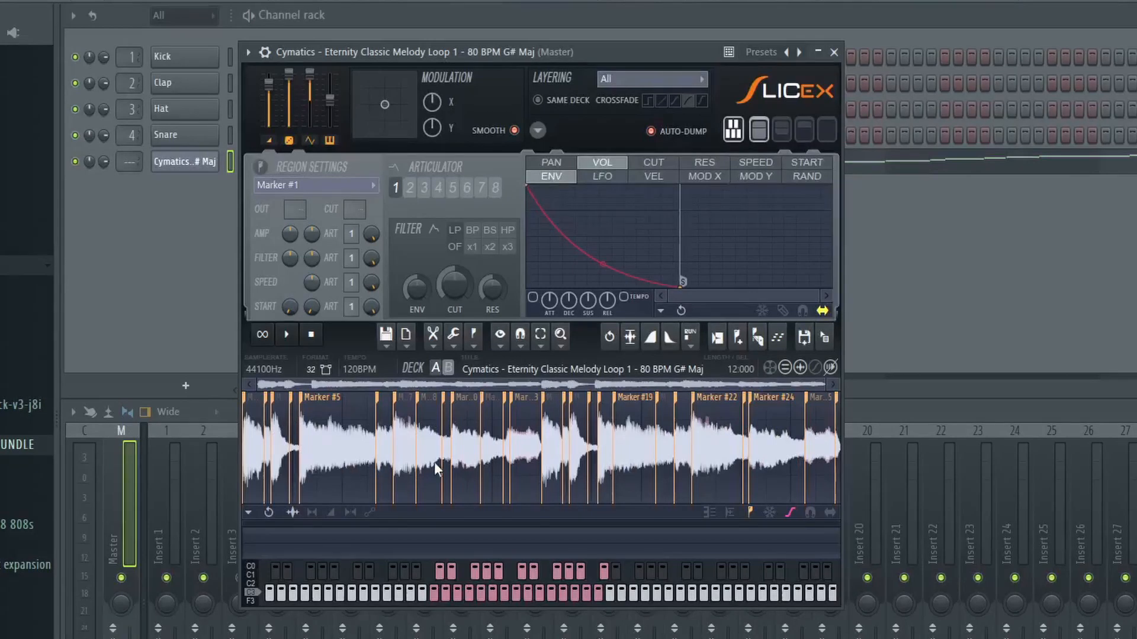
pyautogui.moveTo(364, 454)
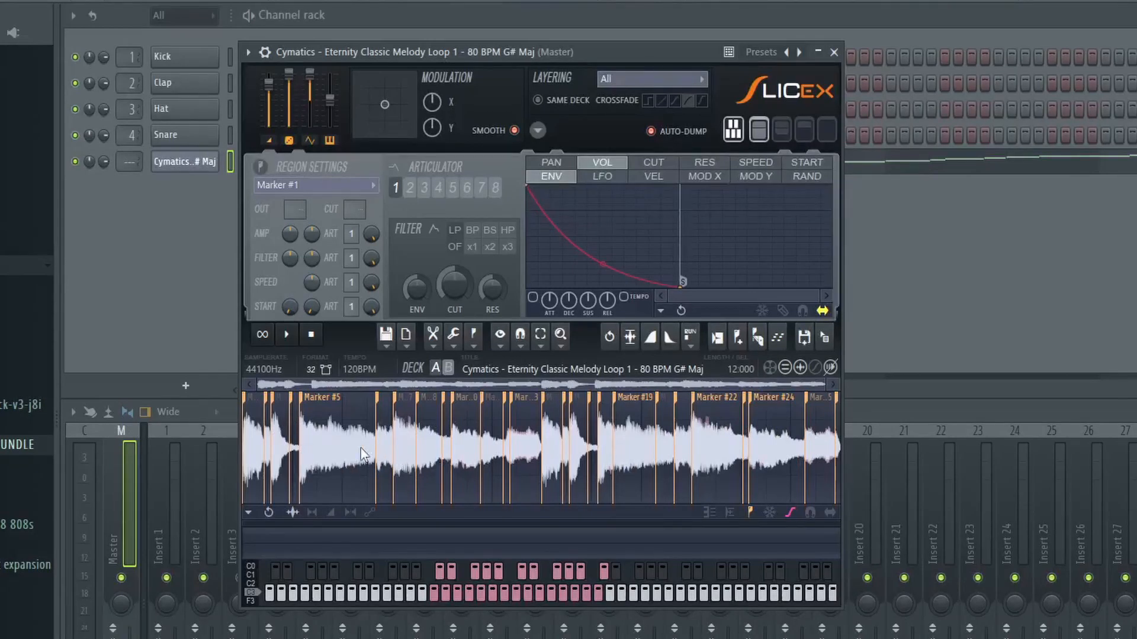
pyautogui.moveTo(403, 467)
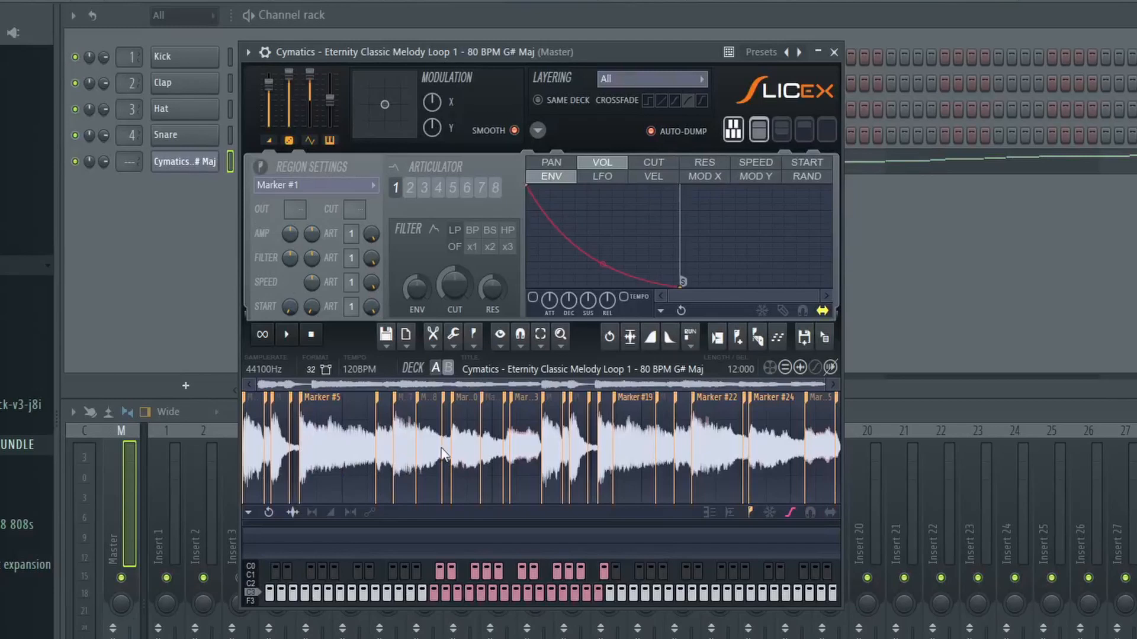
pyautogui.moveTo(450, 605)
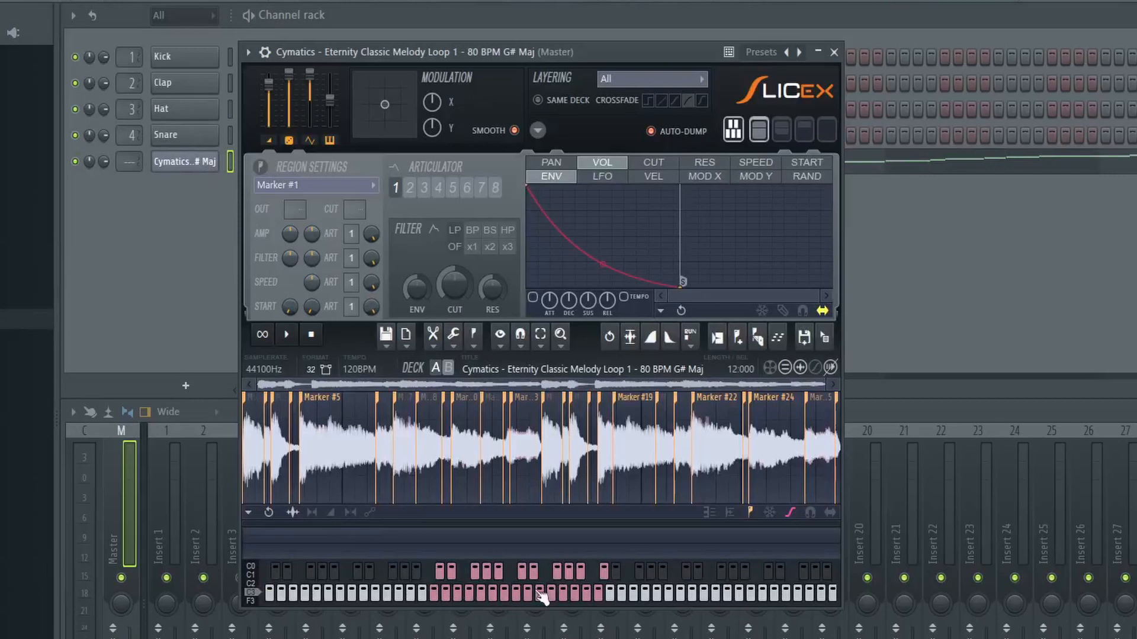
pyautogui.moveTo(436, 608)
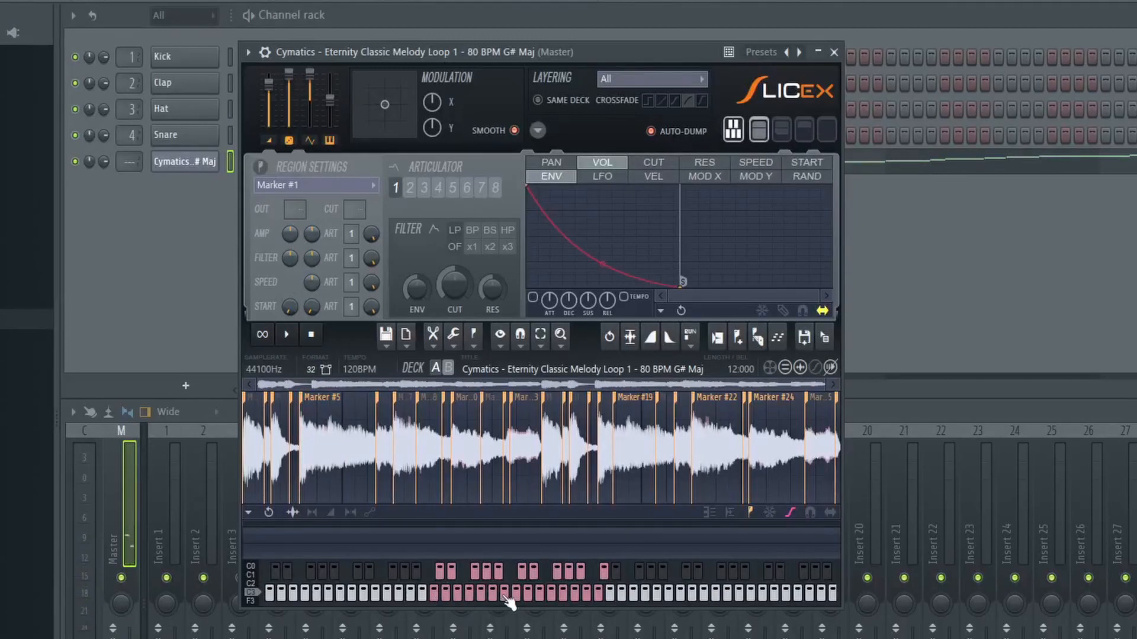
pyautogui.moveTo(517, 610)
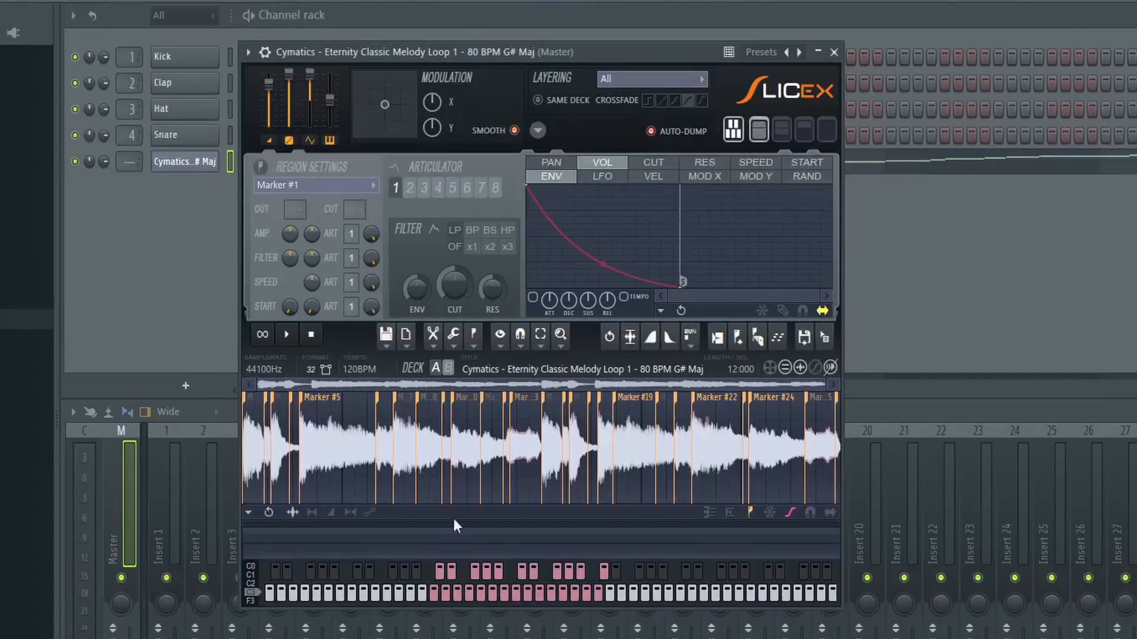
pyautogui.moveTo(508, 595)
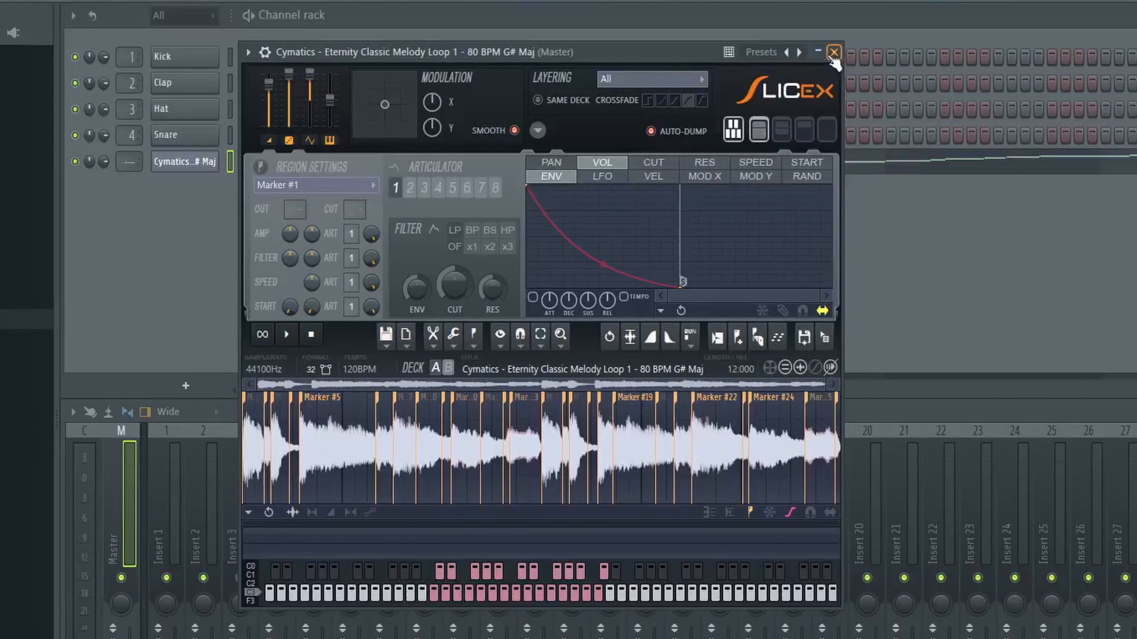
# Step: Close the Slicex window
pyautogui.click(834, 52)
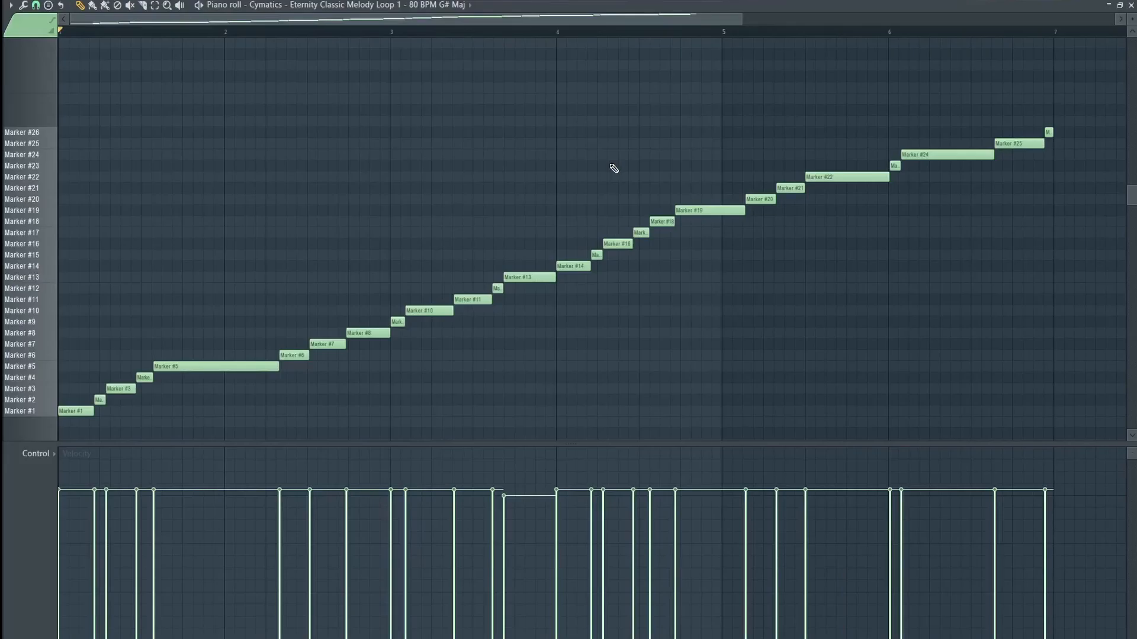
pyautogui.moveTo(622, 159)
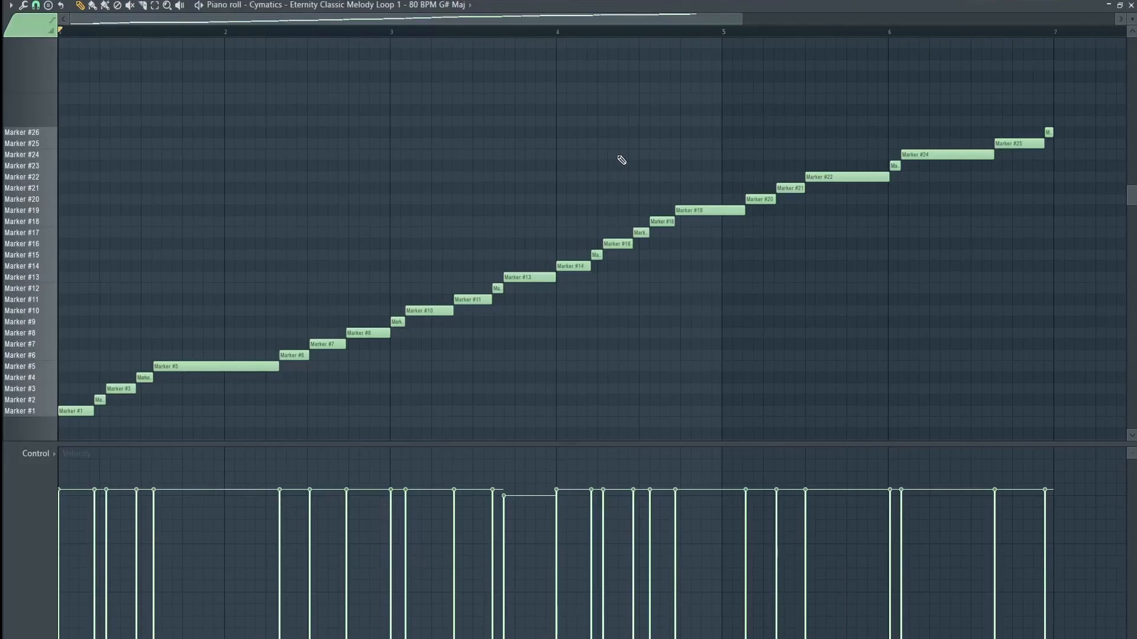
pyautogui.moveTo(624, 158)
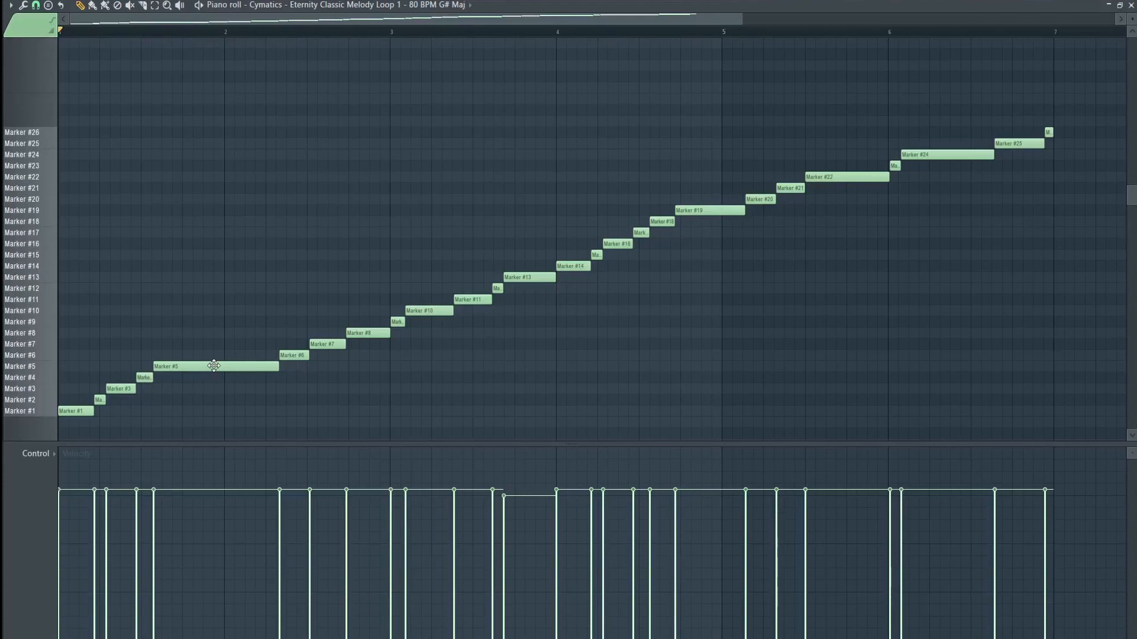
pyautogui.moveTo(352, 74)
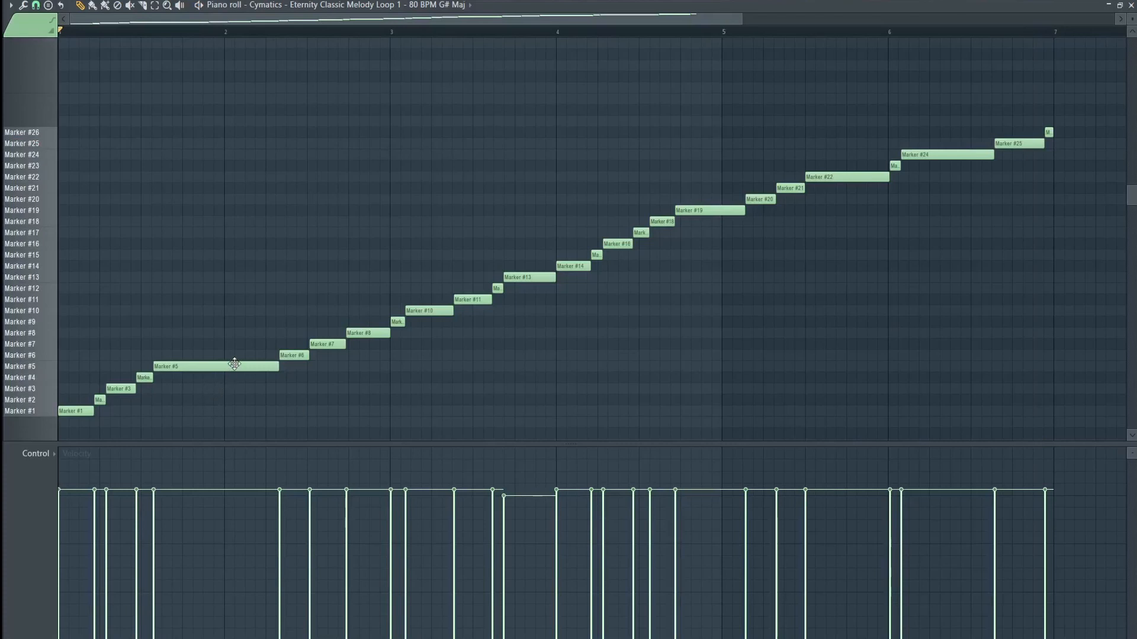
pyautogui.moveTo(245, 365)
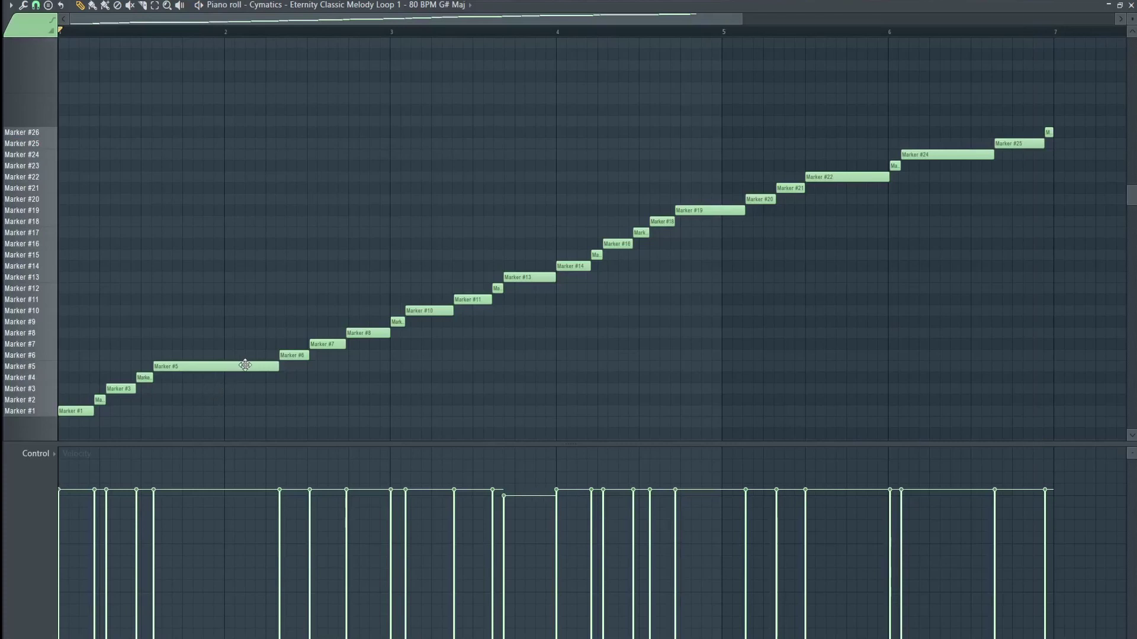
pyautogui.moveTo(236, 365)
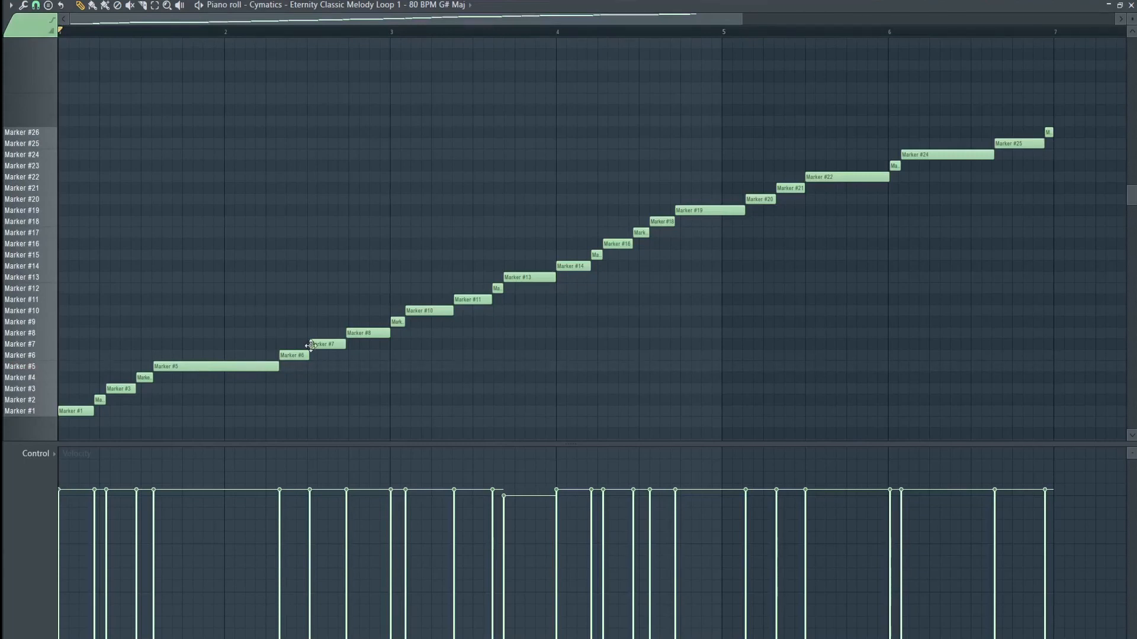
pyautogui.moveTo(375, 381)
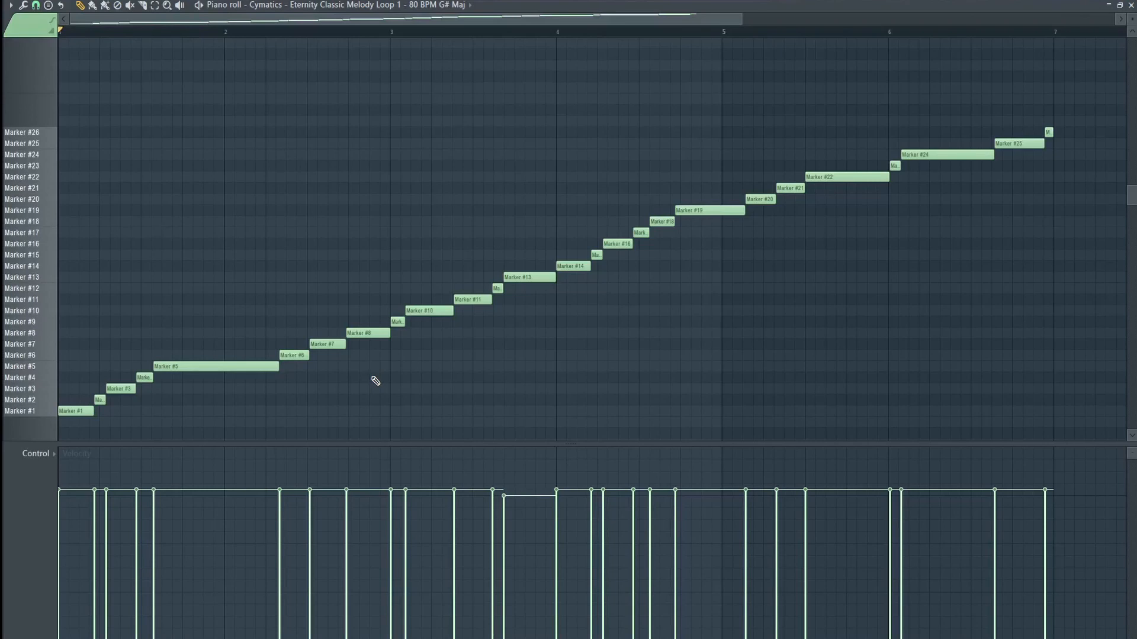
pyautogui.moveTo(272, 387)
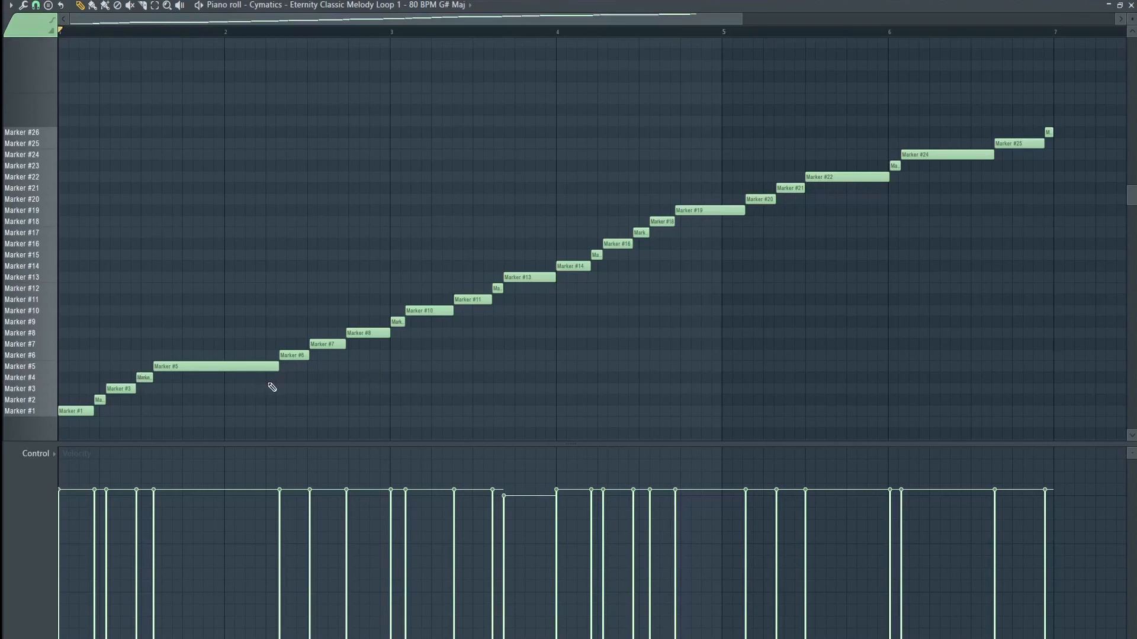
# Step: Close the piano roll to get back to the channel rack
pyautogui.press('ctrl+a')
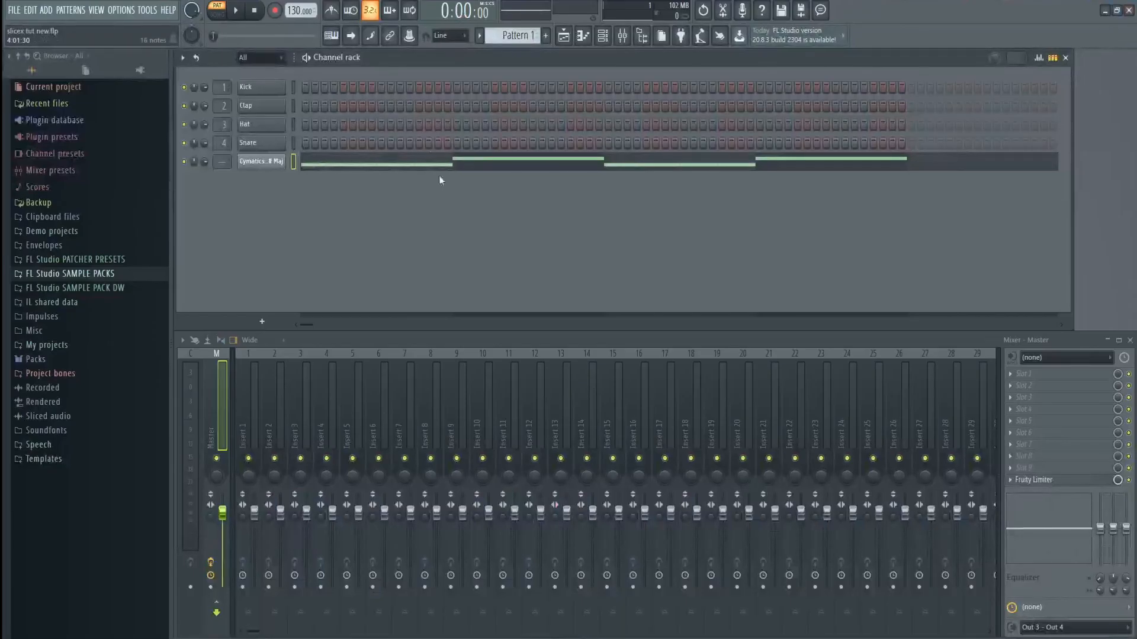
# Step: Reopen the Cymatics melody channel in Slicex
pyautogui.doubleClick(261, 162)
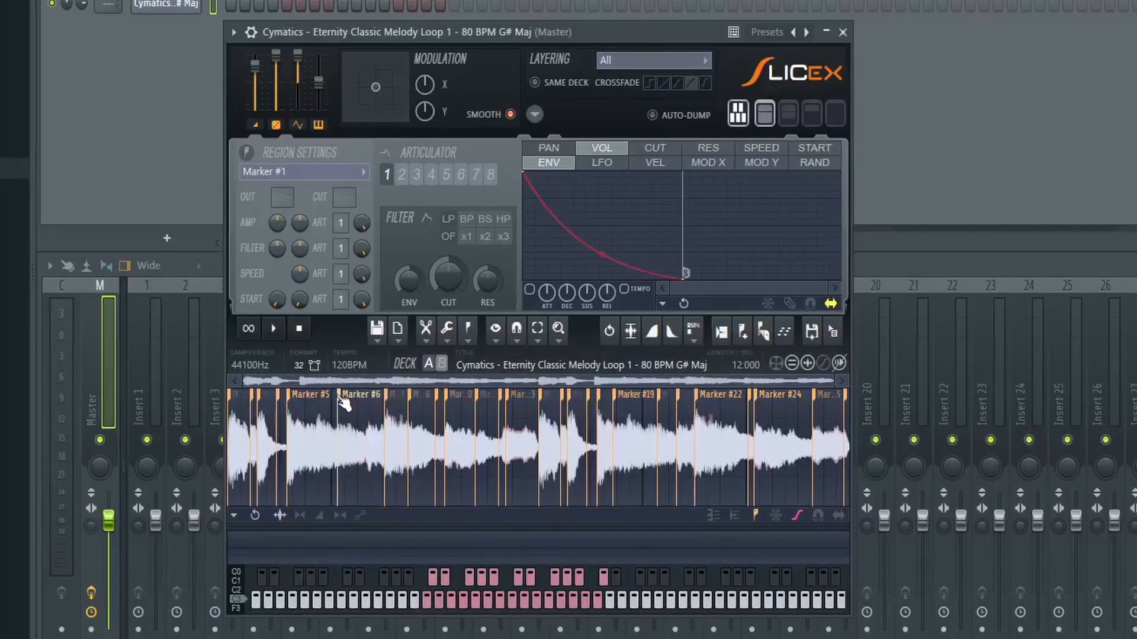
pyautogui.moveTo(759, 334)
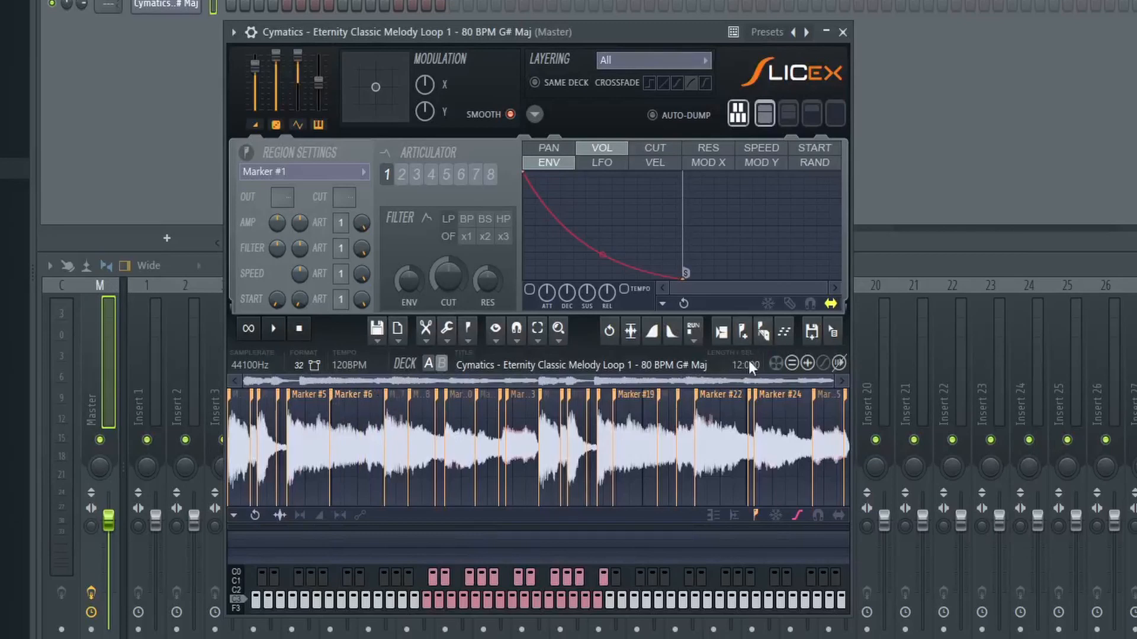
pyautogui.moveTo(762, 337)
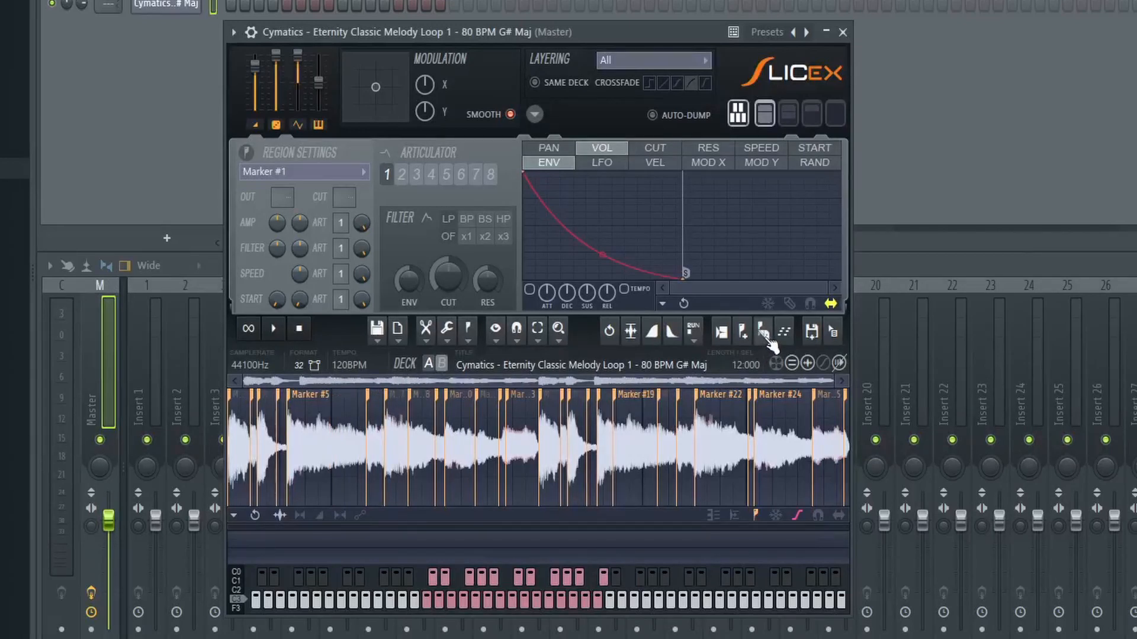
# Step: Bring up Slicex's list of slicing modes
pyautogui.click(763, 331)
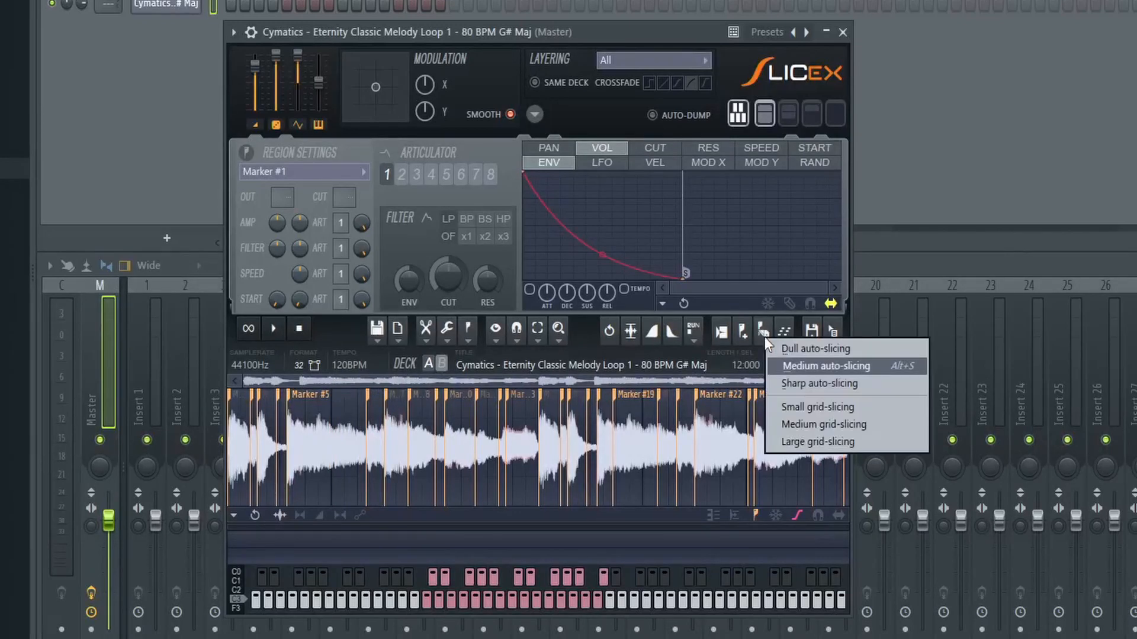
pyautogui.moveTo(797, 355)
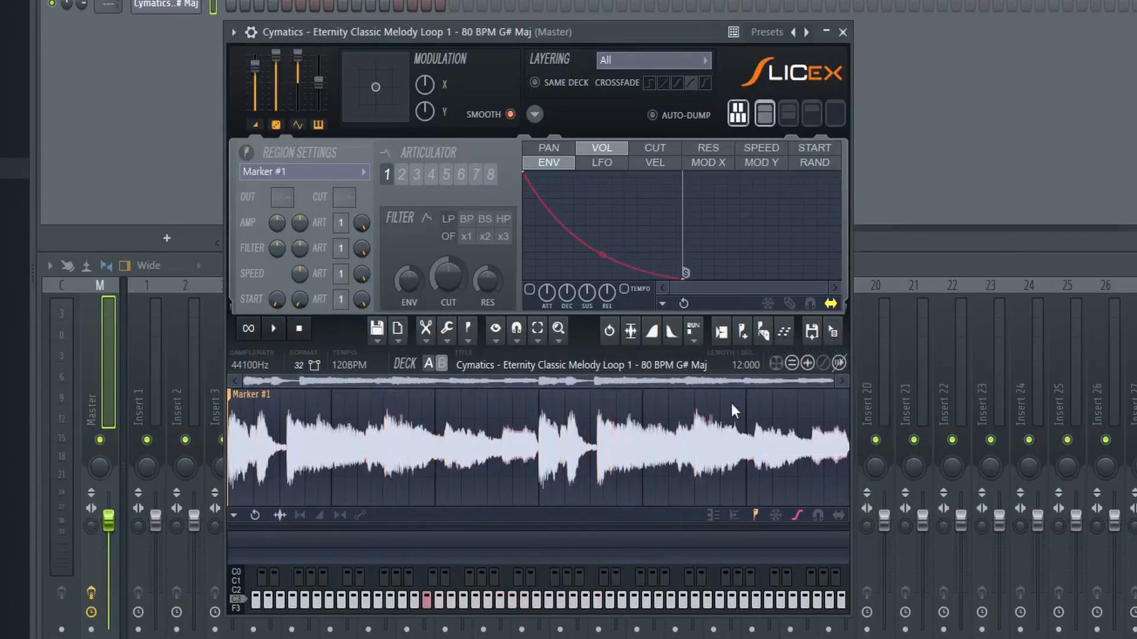
pyautogui.moveTo(660, 401)
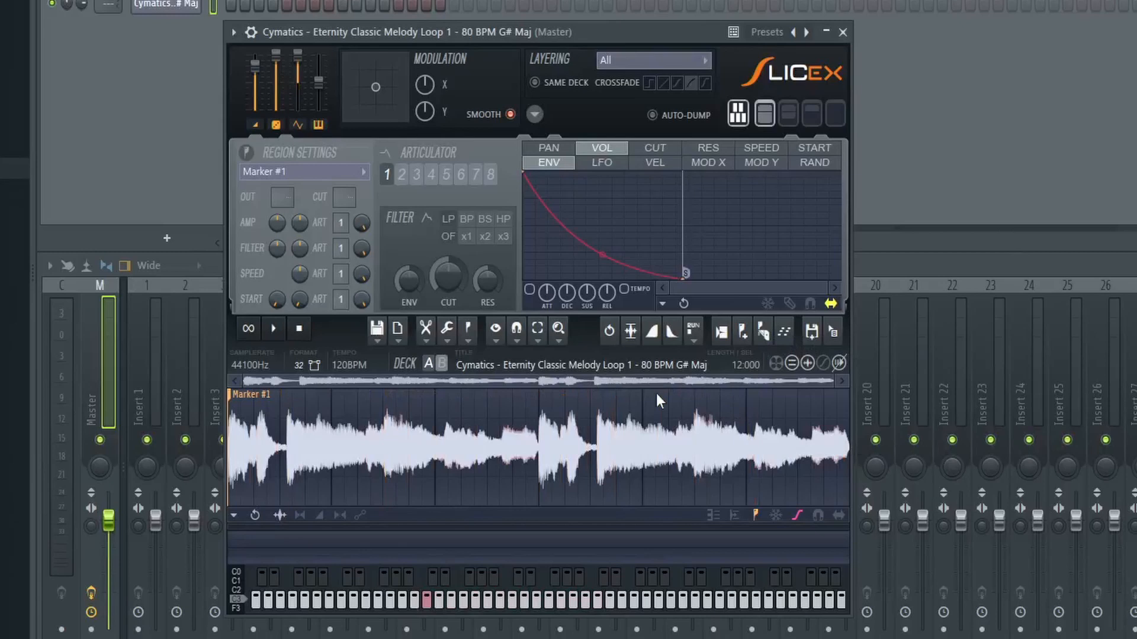
pyautogui.moveTo(248, 423)
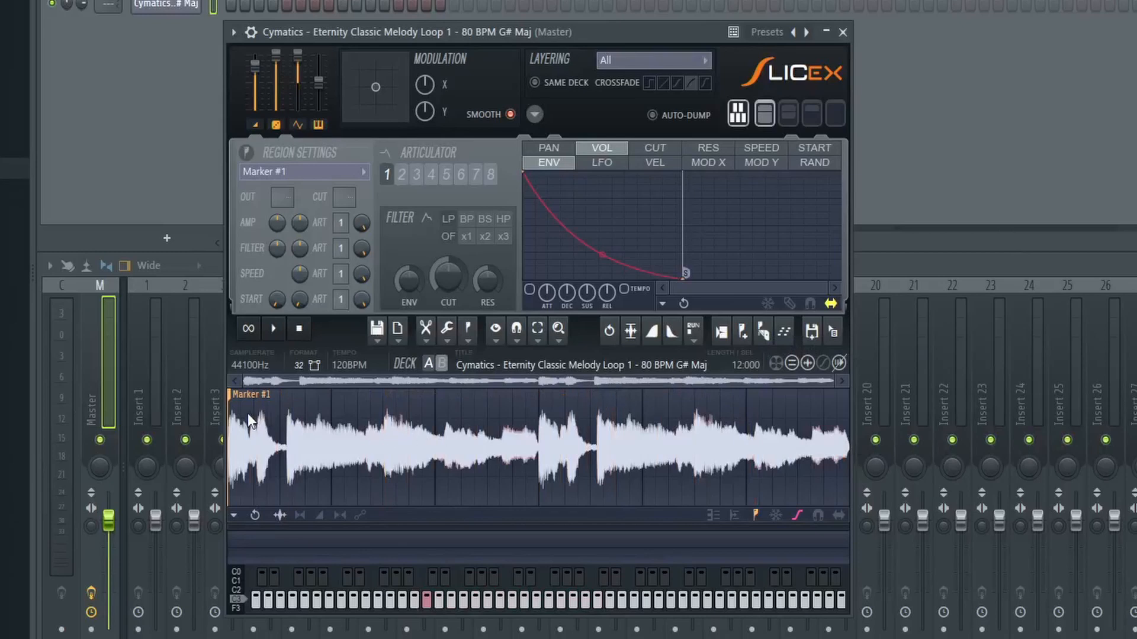
pyautogui.moveTo(714, 436)
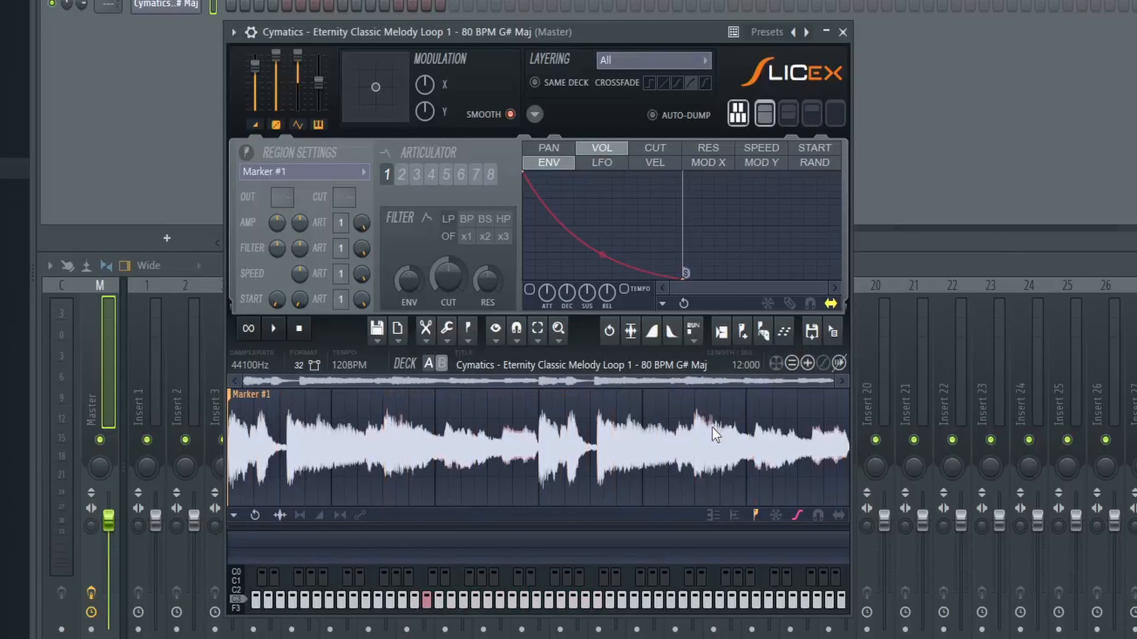
pyautogui.moveTo(674, 424)
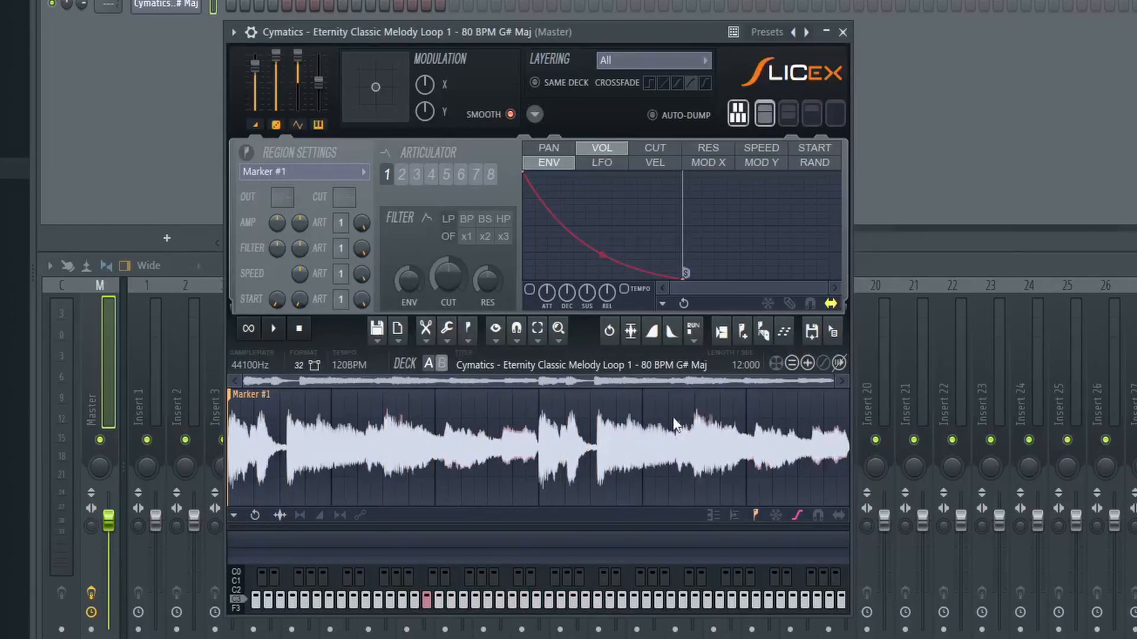
pyautogui.moveTo(688, 426)
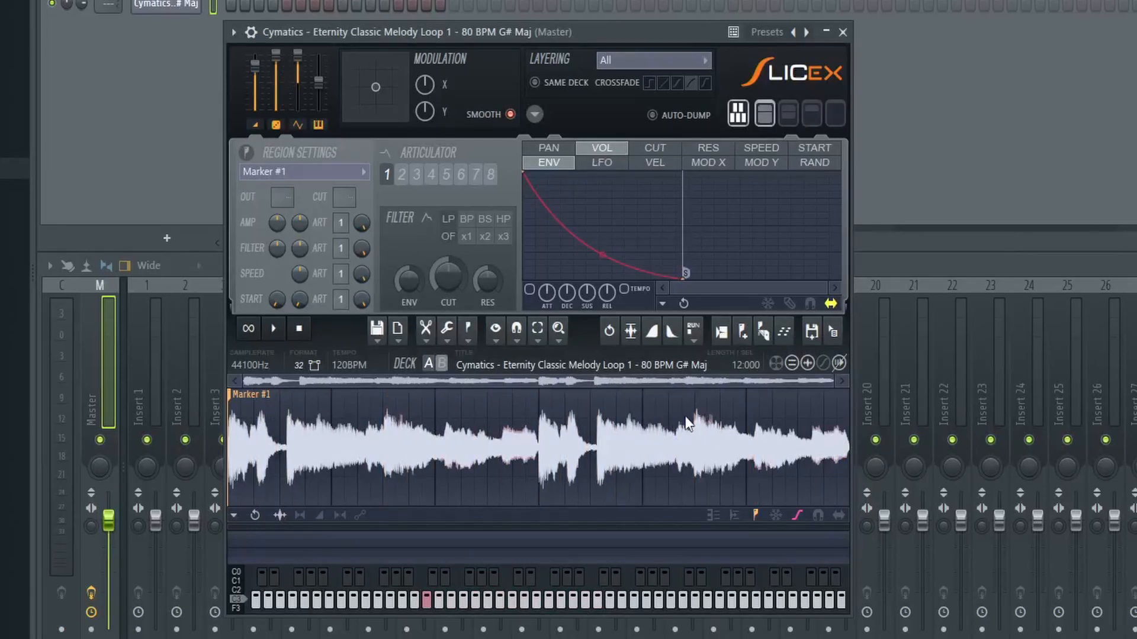
pyautogui.moveTo(768, 337)
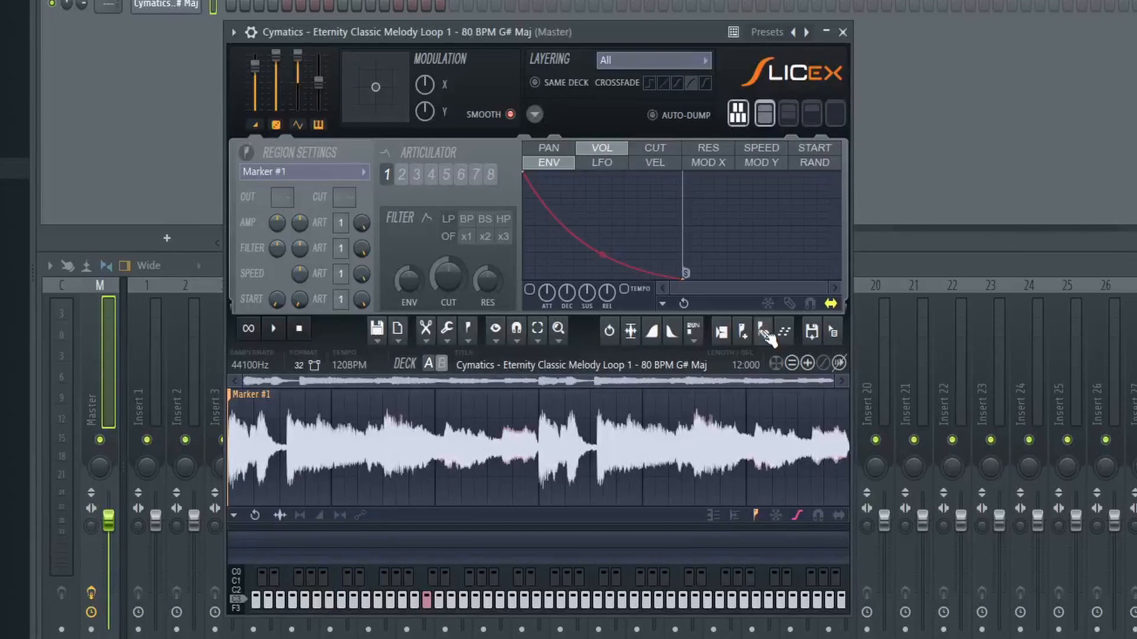
# Step: Auto-slice the loop at medium, try sharp auto-slicing, then revert to medium
pyautogui.click(761, 332)
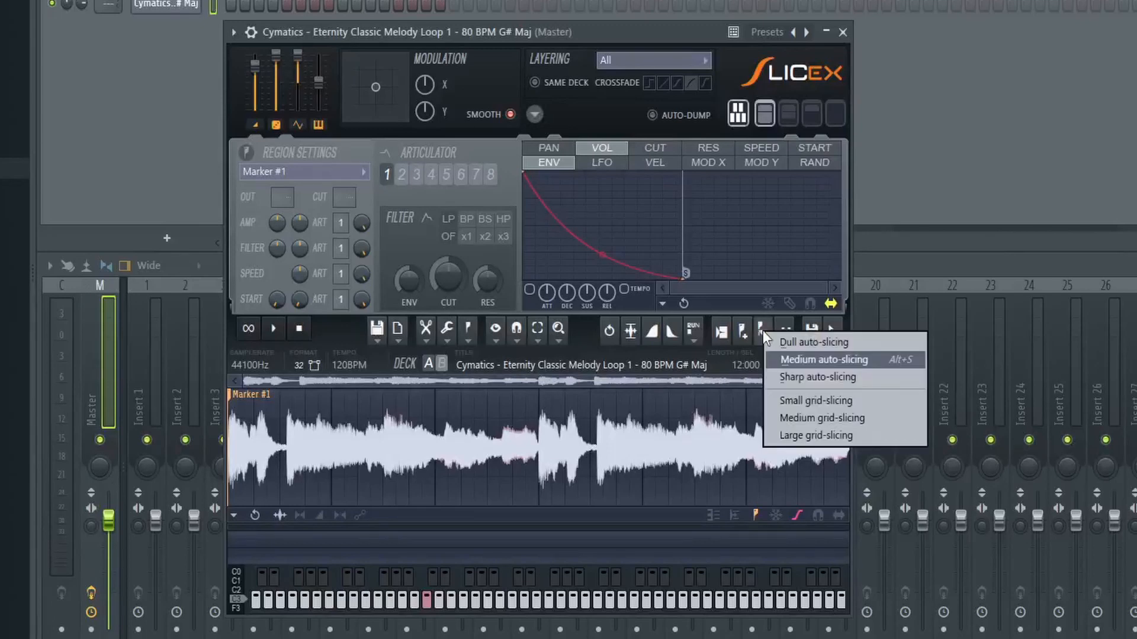
pyautogui.click(823, 359)
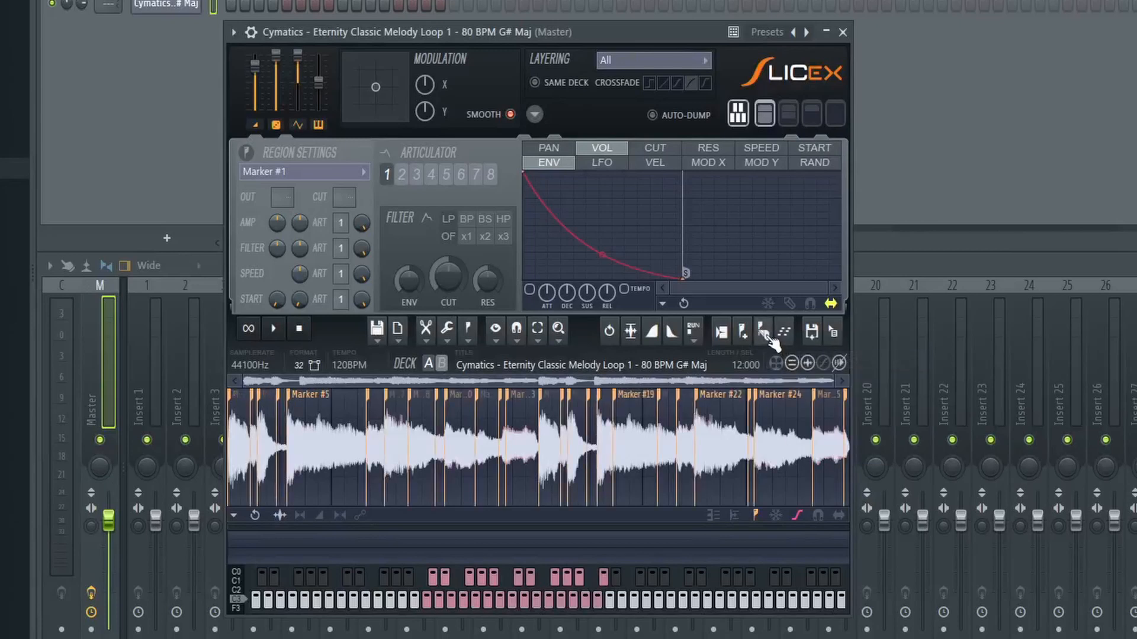
pyautogui.click(762, 330)
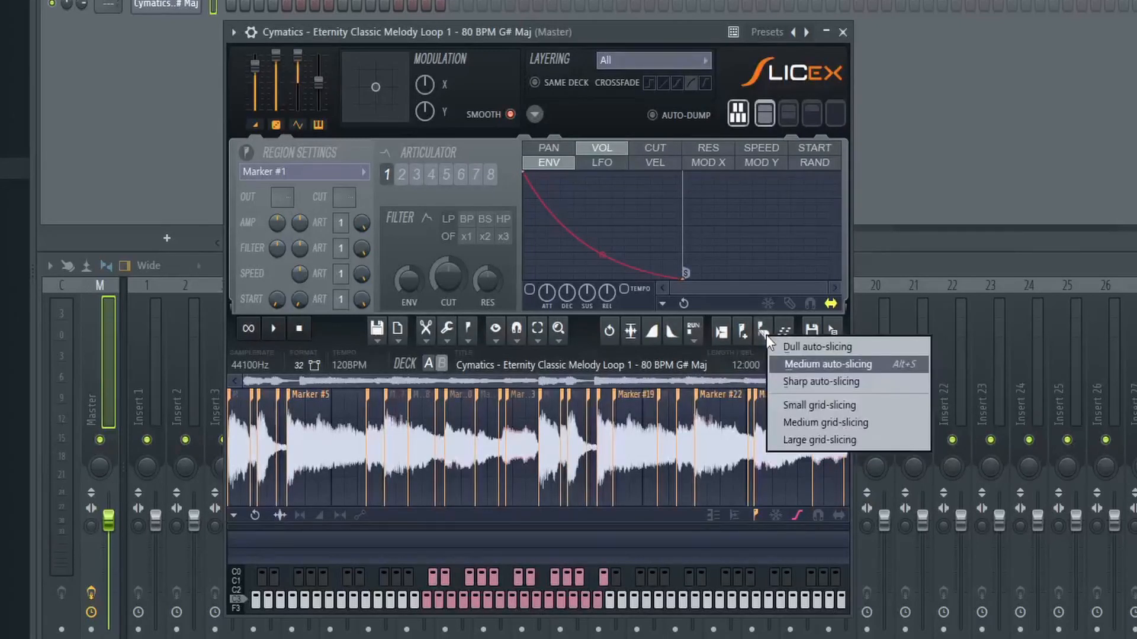
pyautogui.click(828, 364)
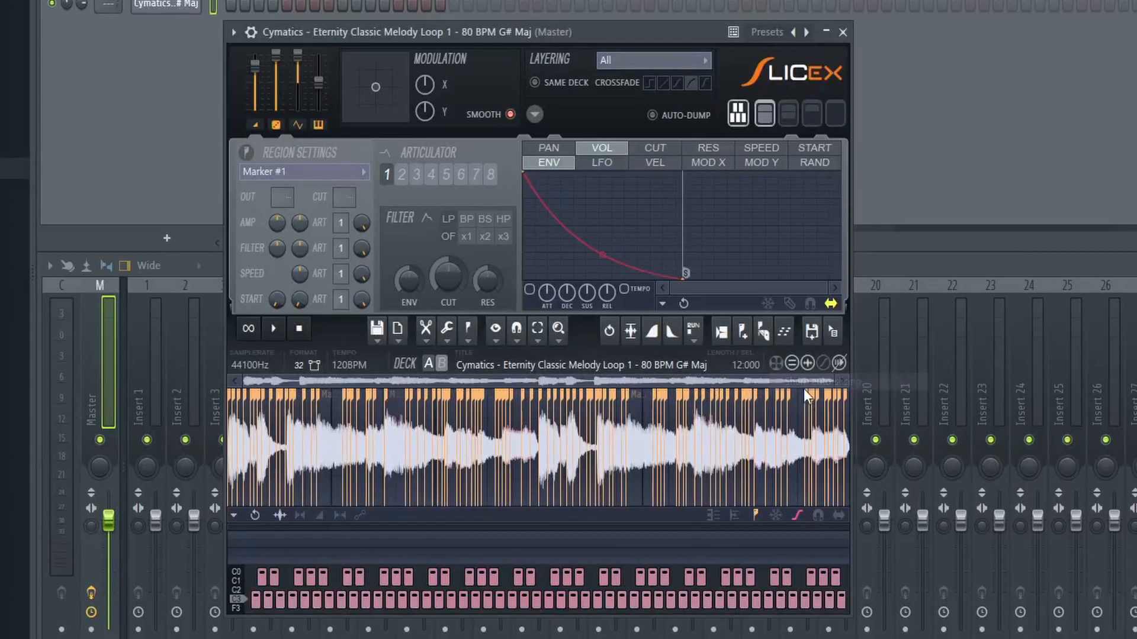
pyautogui.moveTo(352, 460)
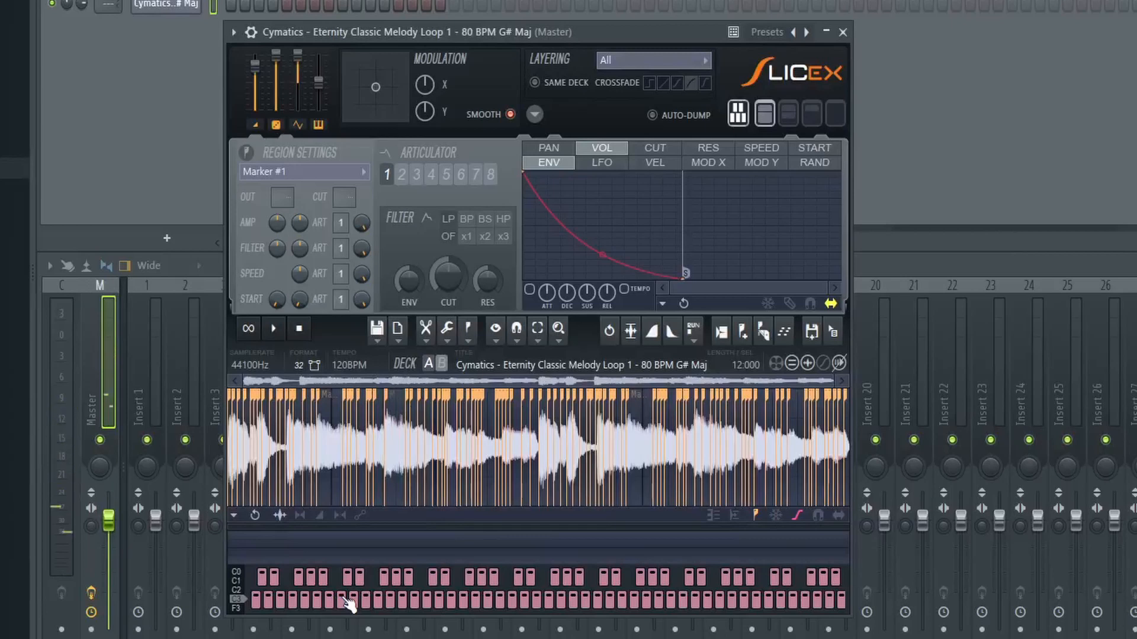
pyautogui.click(763, 331)
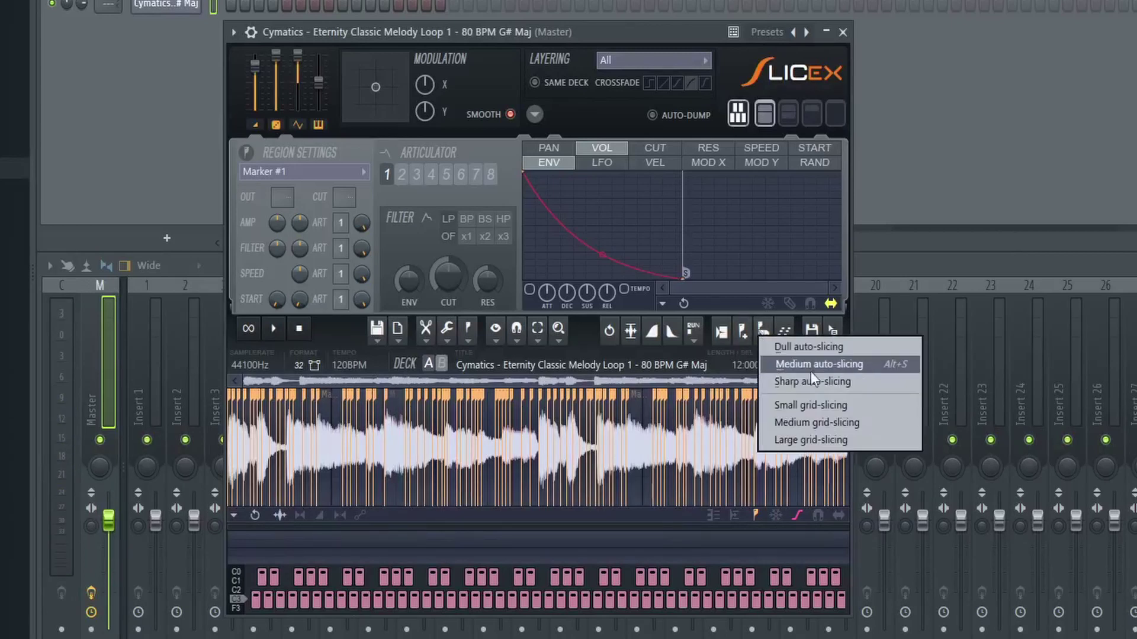
pyautogui.click(819, 364)
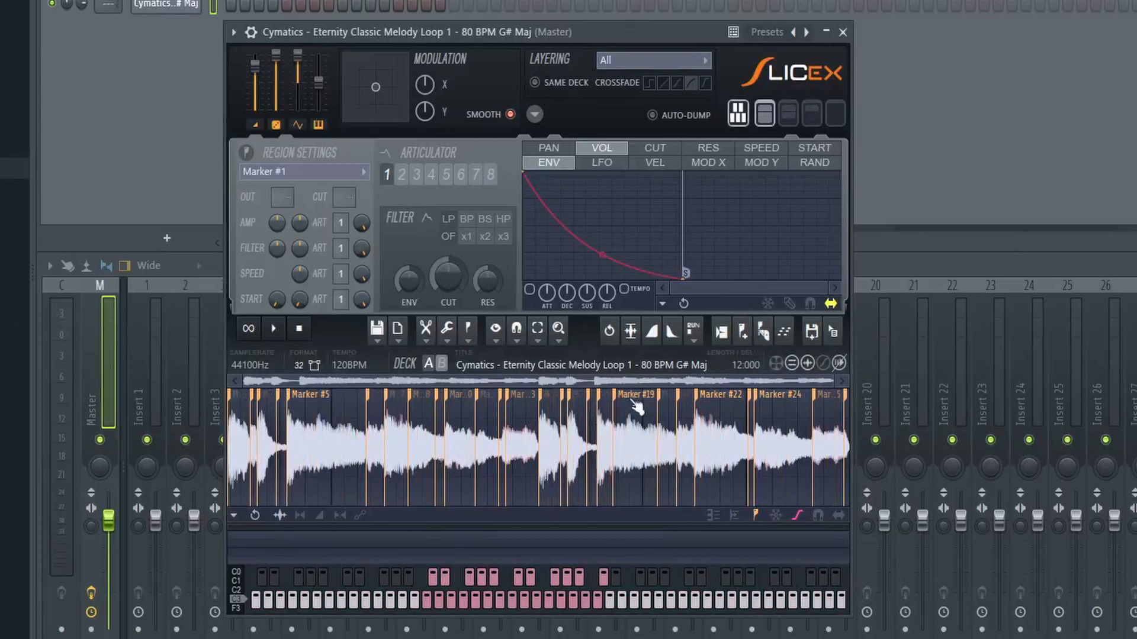
pyautogui.moveTo(679, 440)
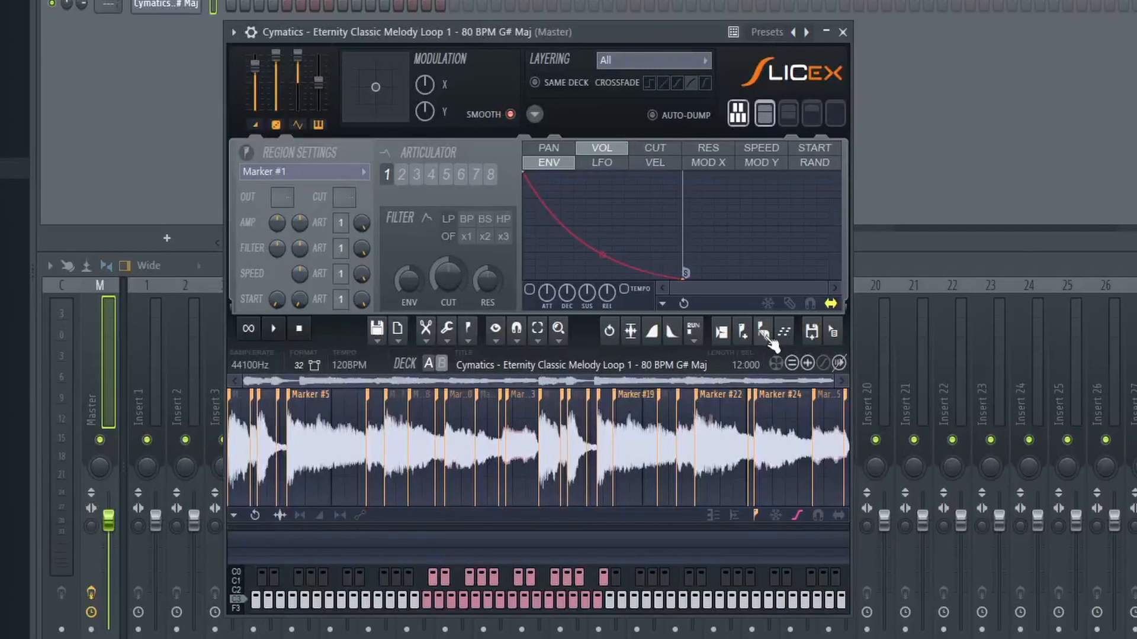
# Step: Bring up the Slicex slicing-mode list again
pyautogui.click(762, 330)
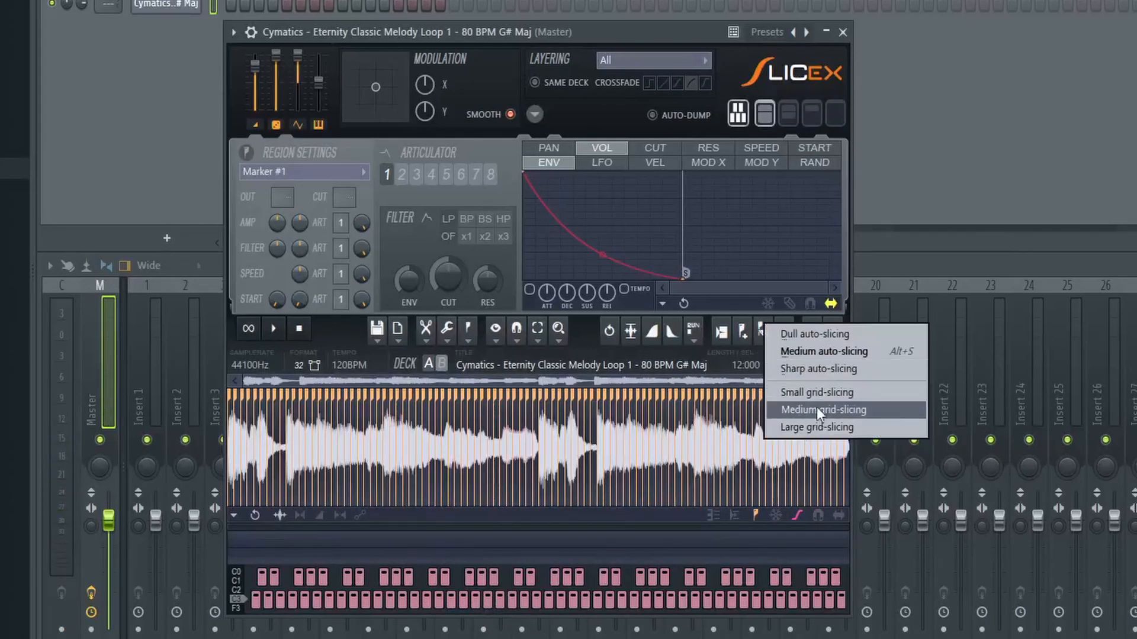
# Step: Try medium grid-slicing, then cut the loop into six large grid slices
pyautogui.click(822, 410)
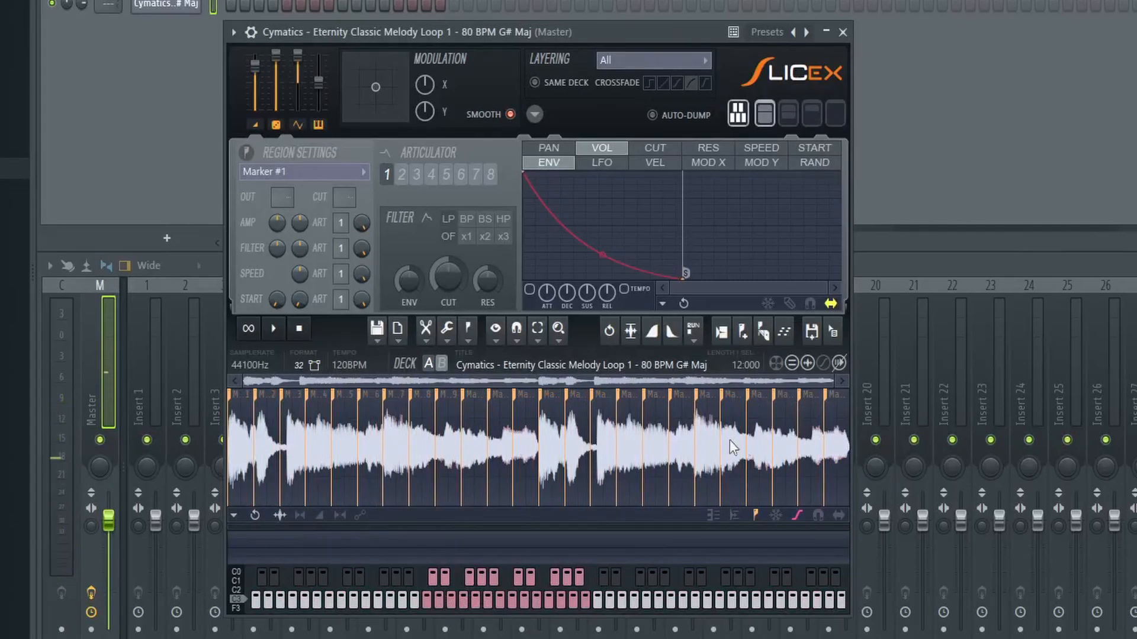
pyautogui.moveTo(326, 446)
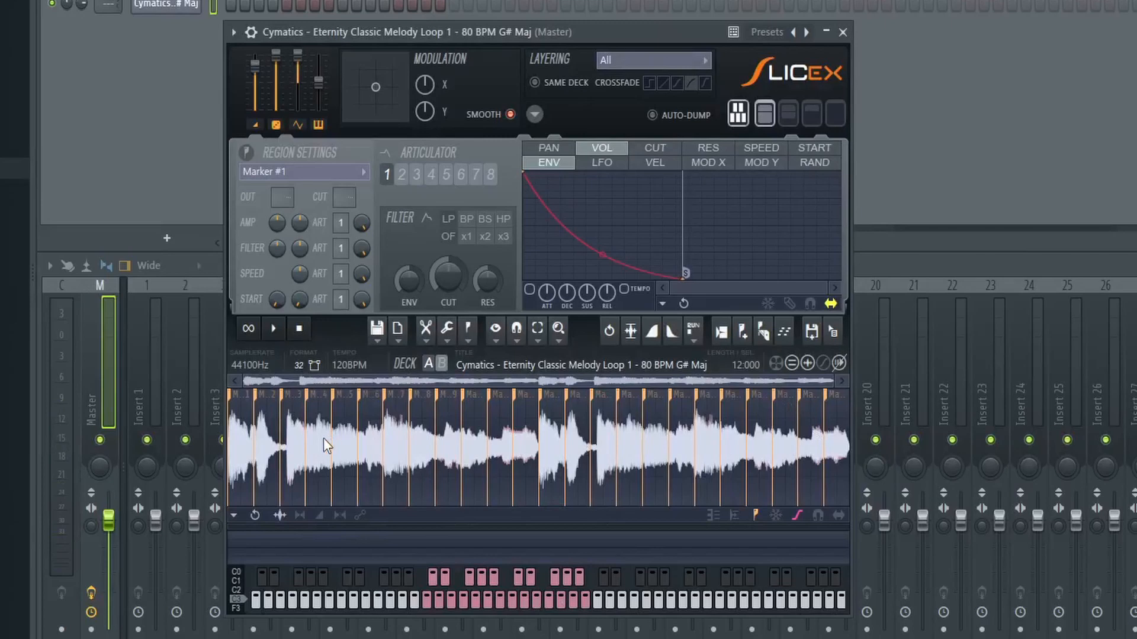
pyautogui.click(763, 331)
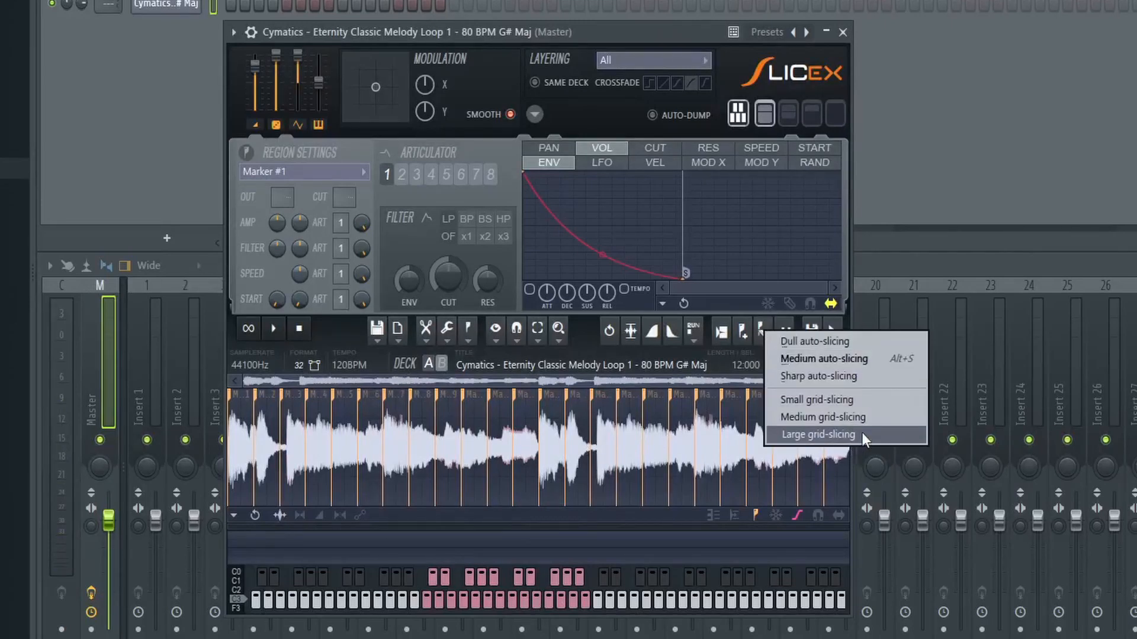
pyautogui.click(817, 434)
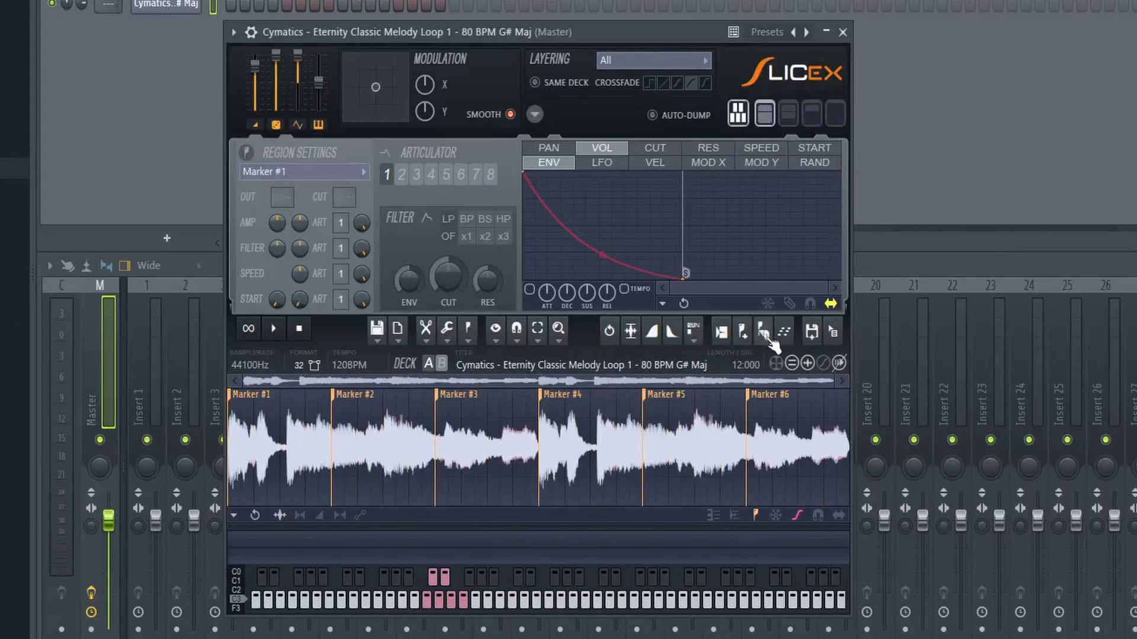
pyautogui.click(763, 331)
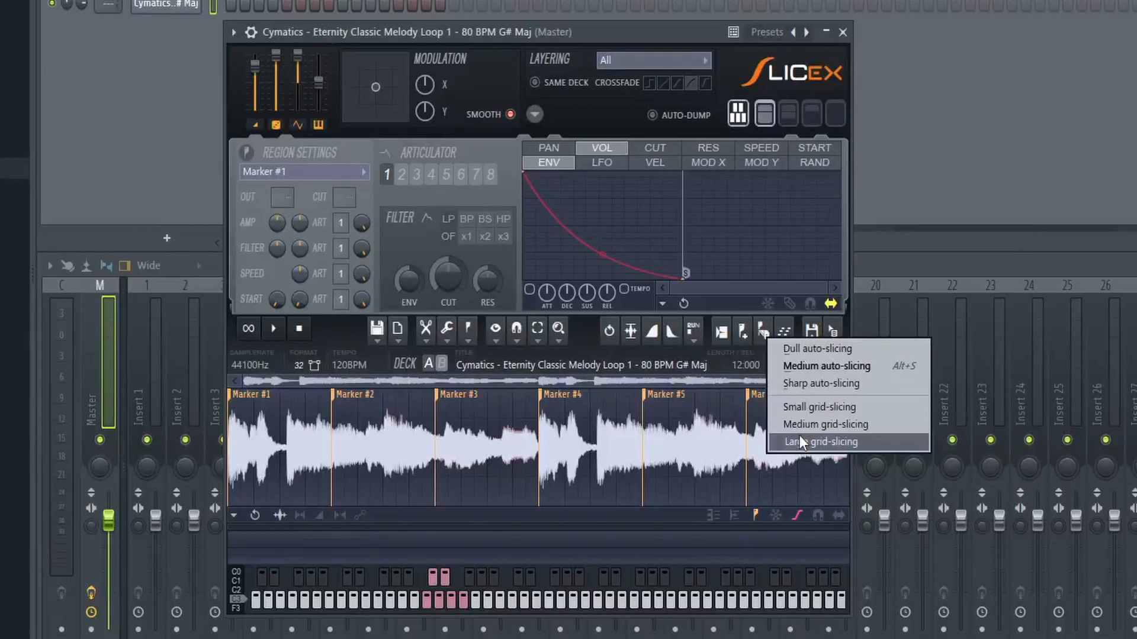
pyautogui.moveTo(849, 383)
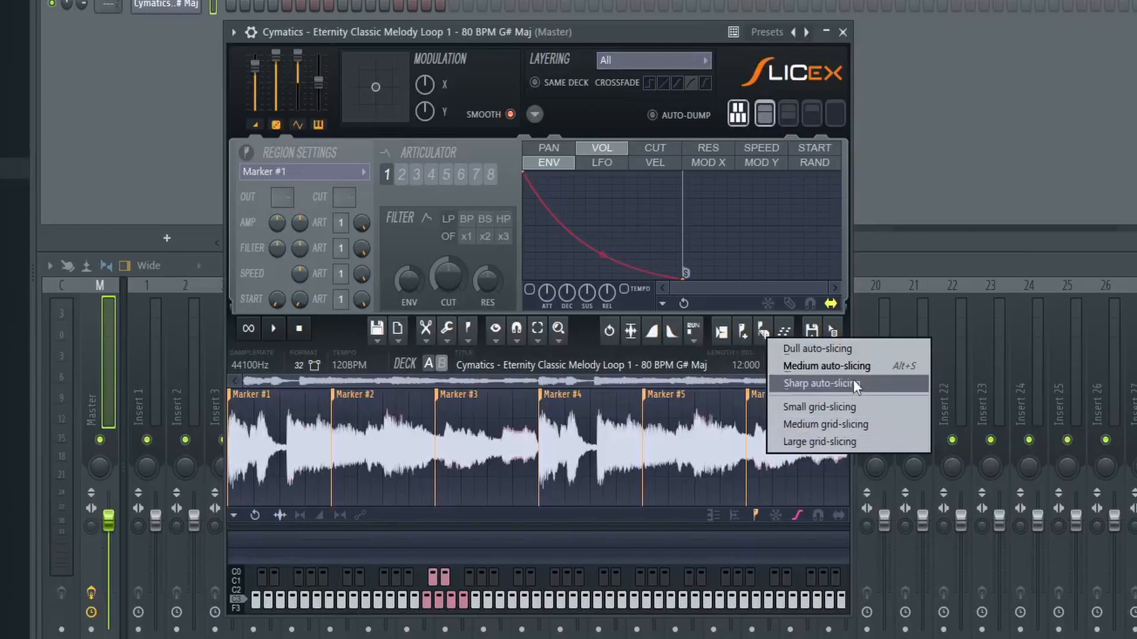
pyautogui.click(822, 384)
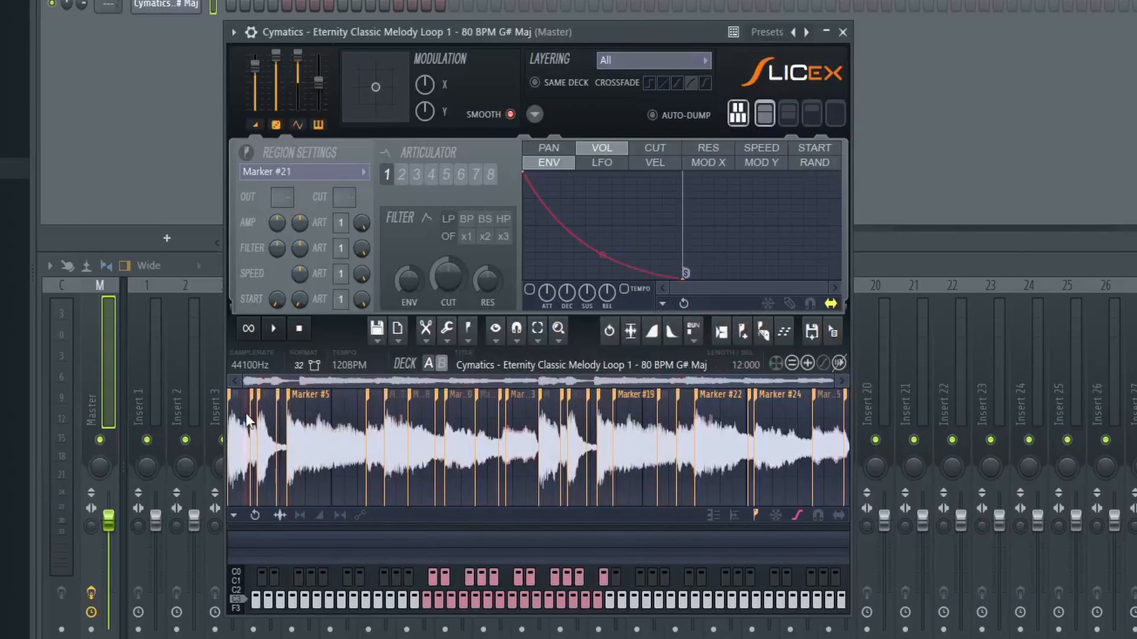
pyautogui.moveTo(254, 425)
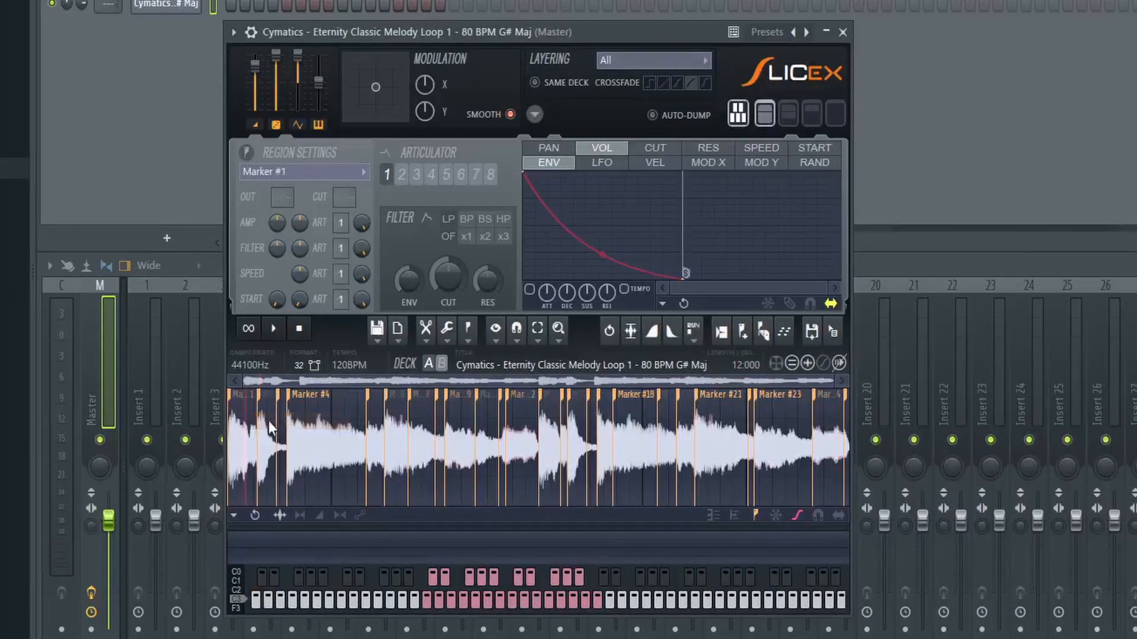
pyautogui.moveTo(399, 575)
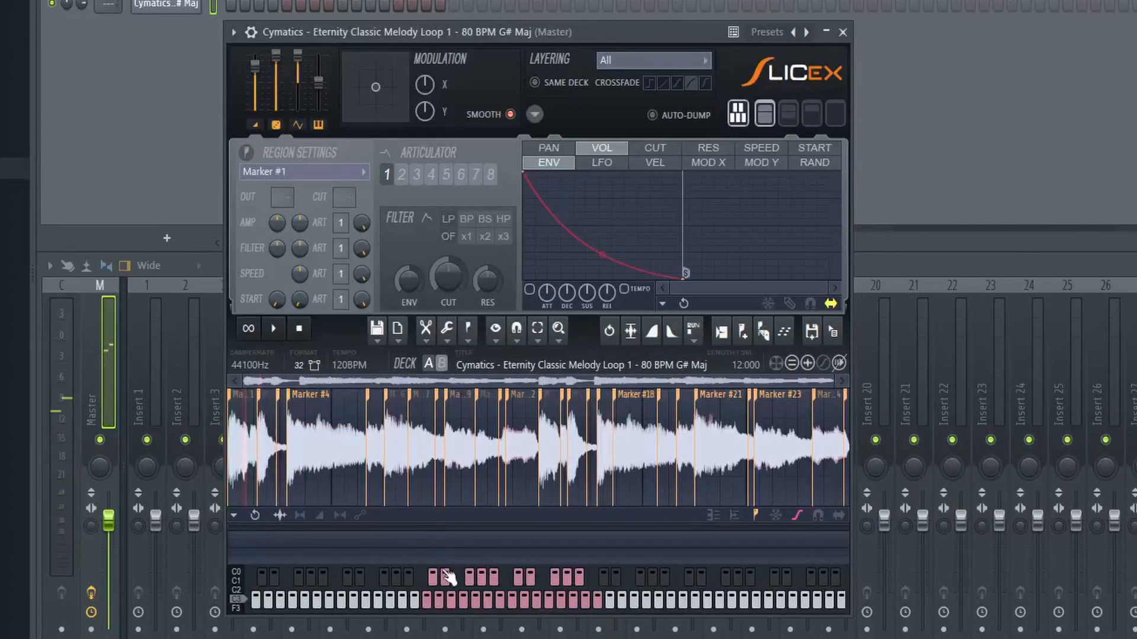
pyautogui.click(441, 590)
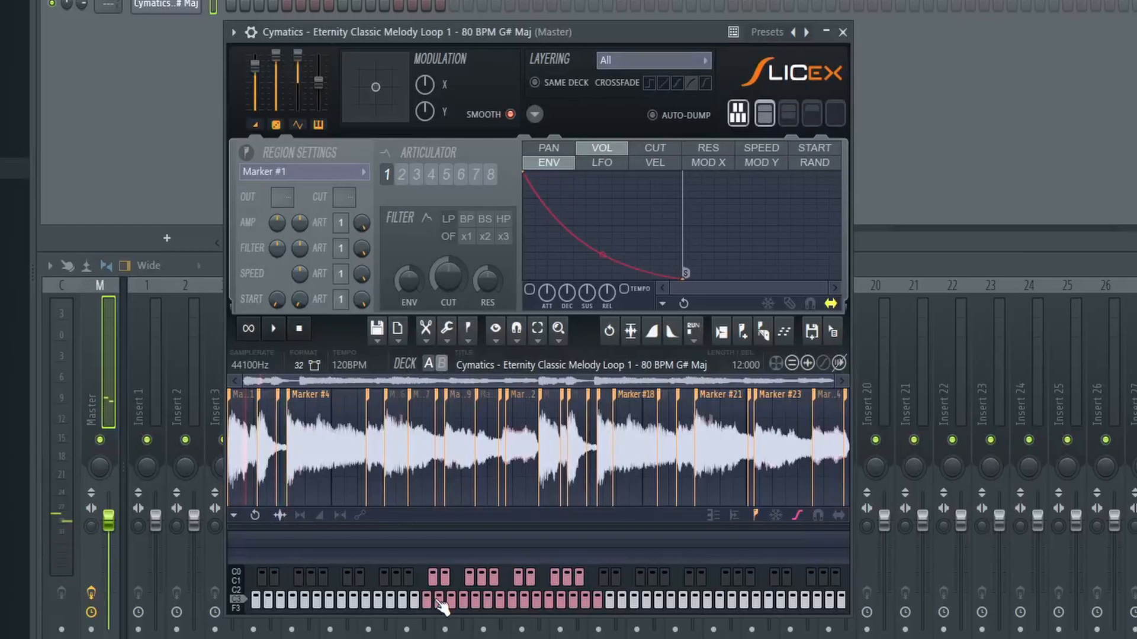
pyautogui.moveTo(272, 419)
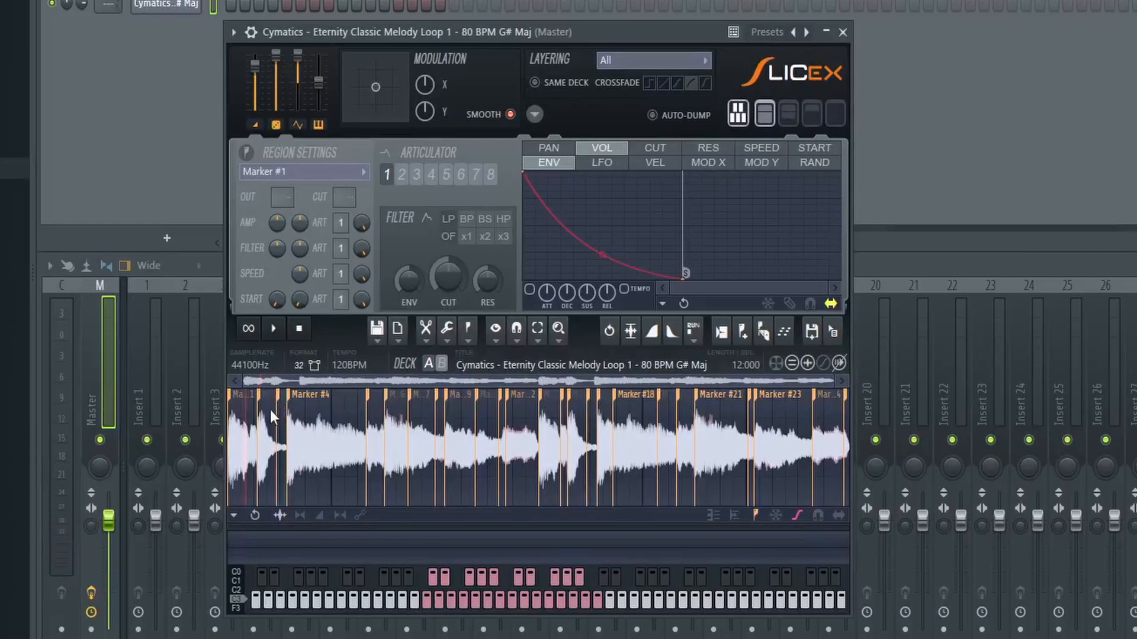
pyautogui.rightClick(276, 402)
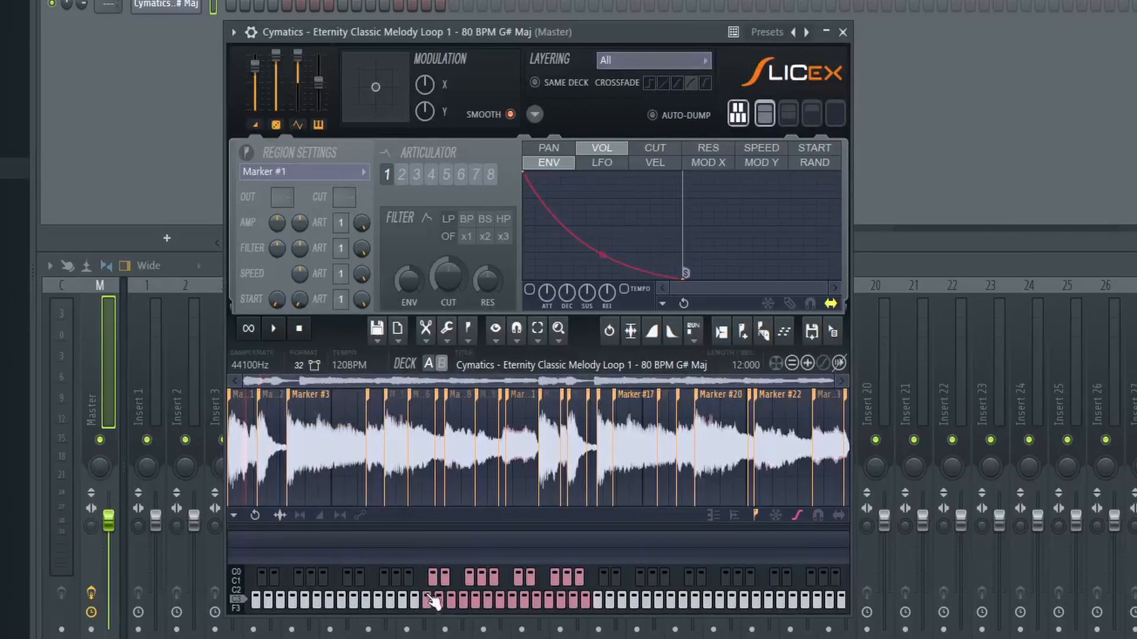
pyautogui.click(437, 598)
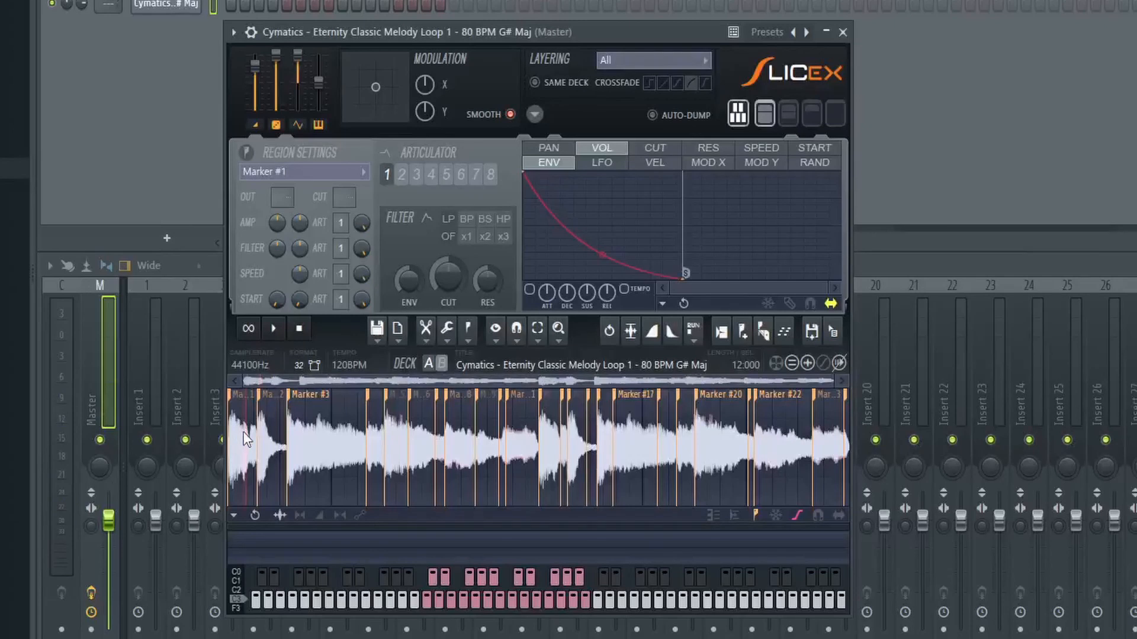
pyautogui.moveTo(423, 587)
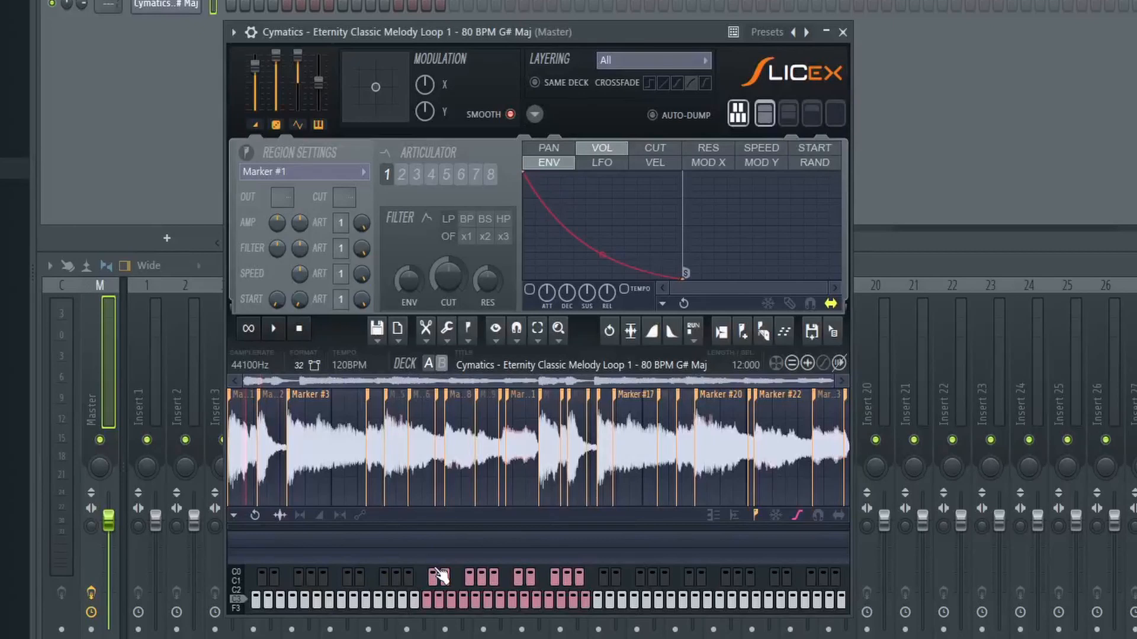
pyautogui.moveTo(268, 452)
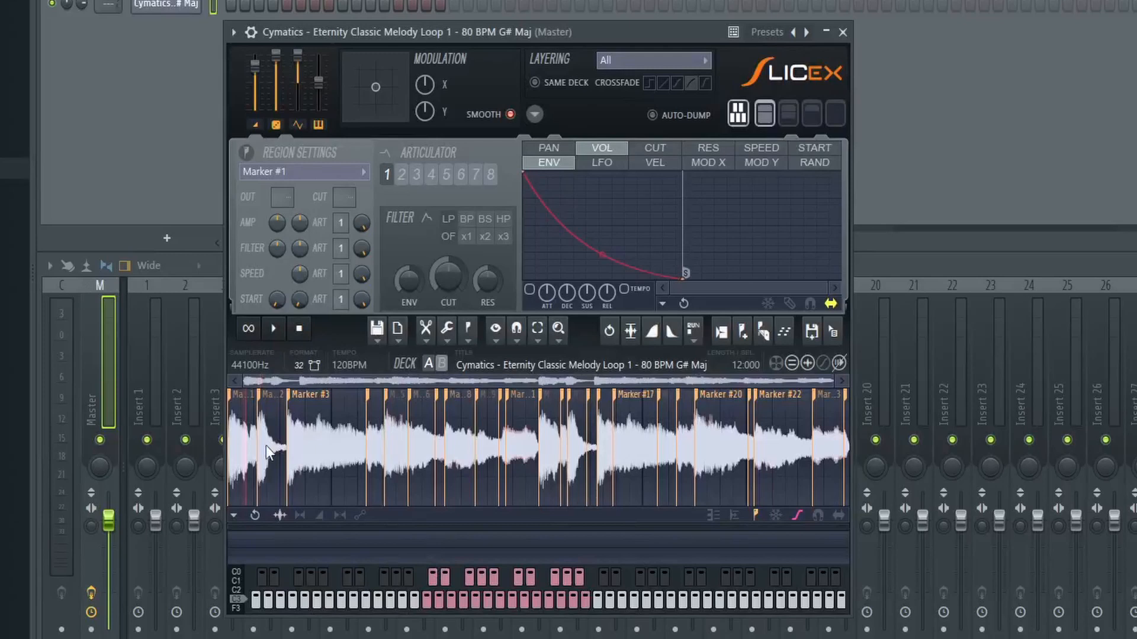
pyautogui.moveTo(284, 453)
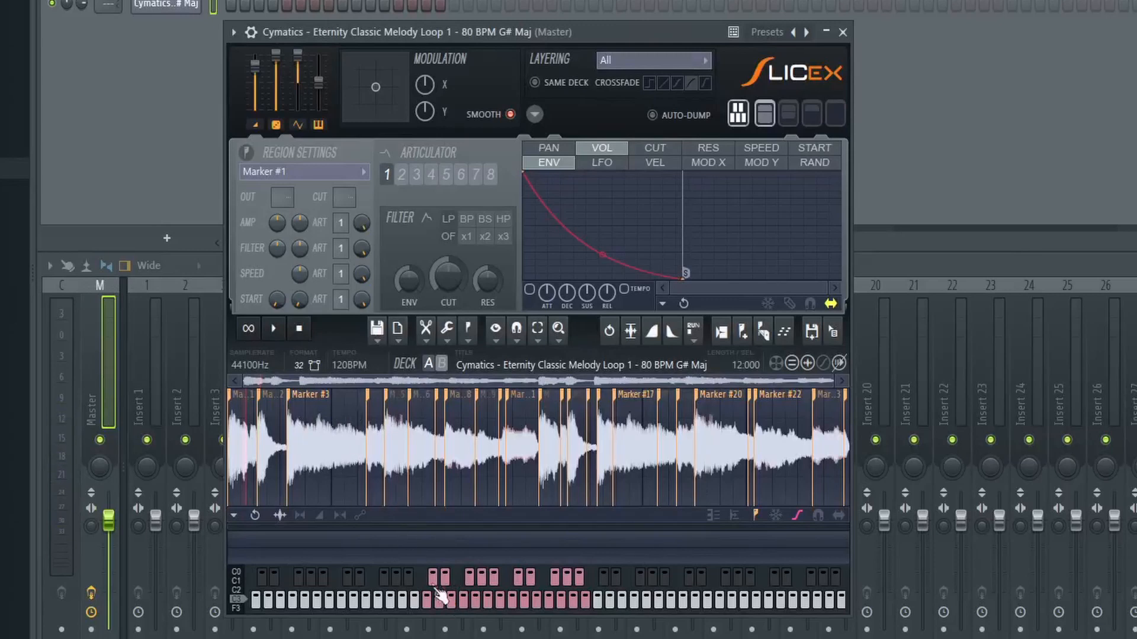
pyautogui.moveTo(445, 605)
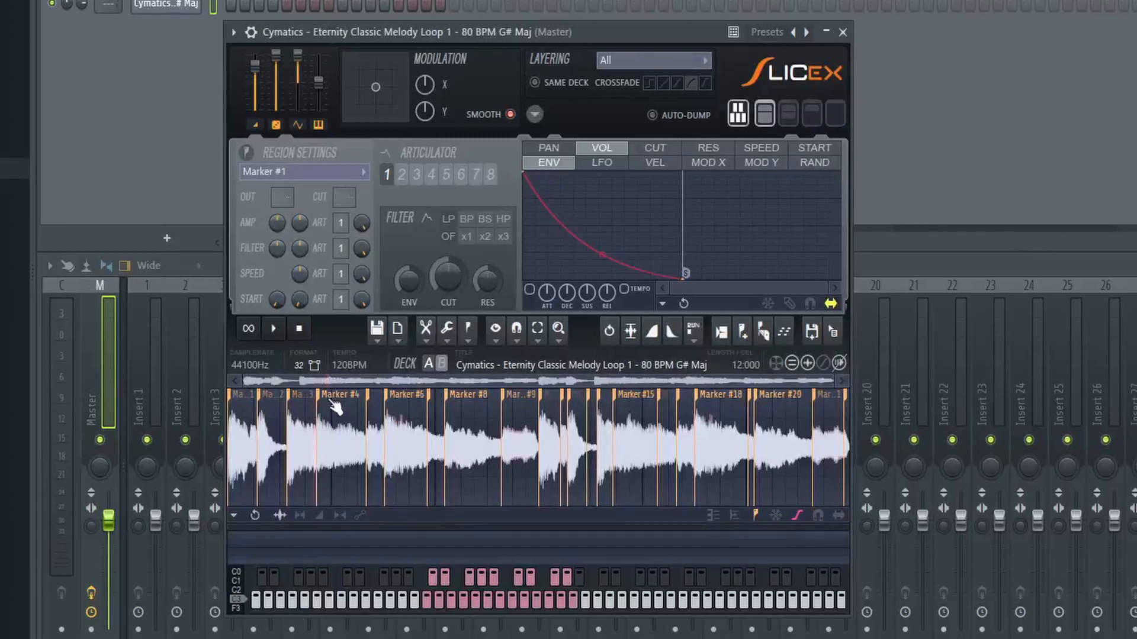
pyautogui.moveTo(322, 413)
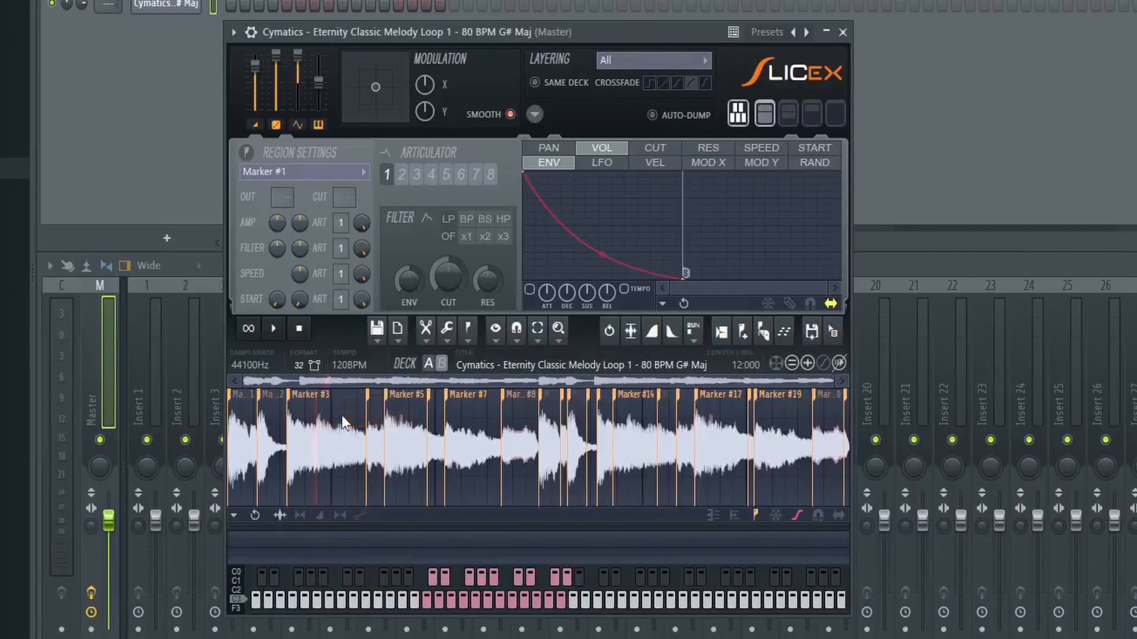
pyautogui.moveTo(321, 424)
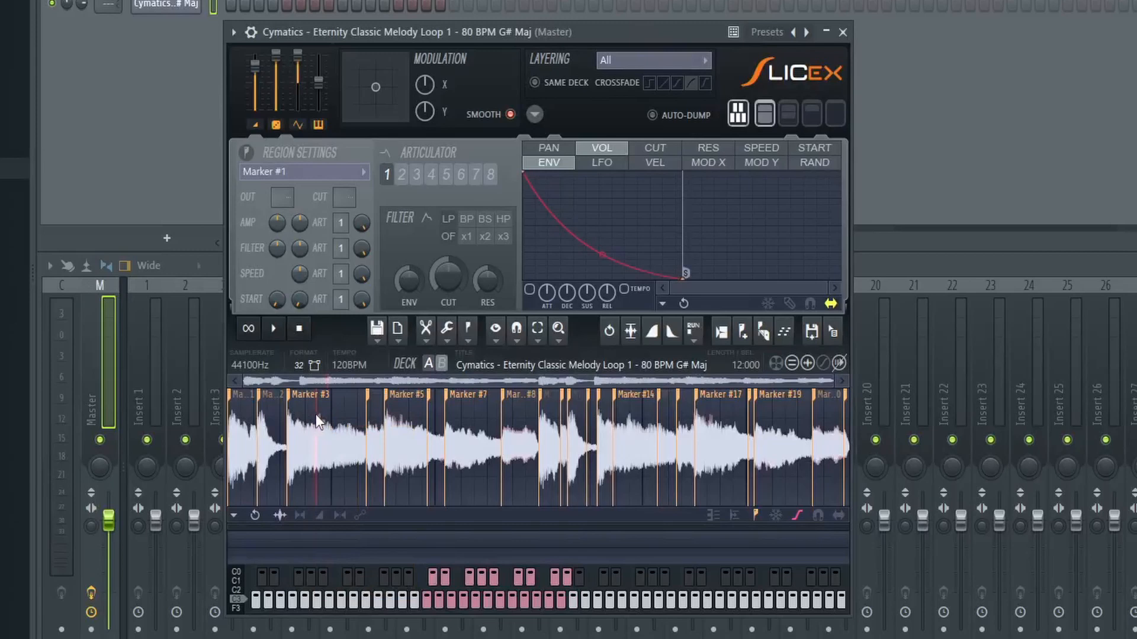
# Step: Rename the marker at the loop's start to 'new m'
pyautogui.doubleClick(310, 394)
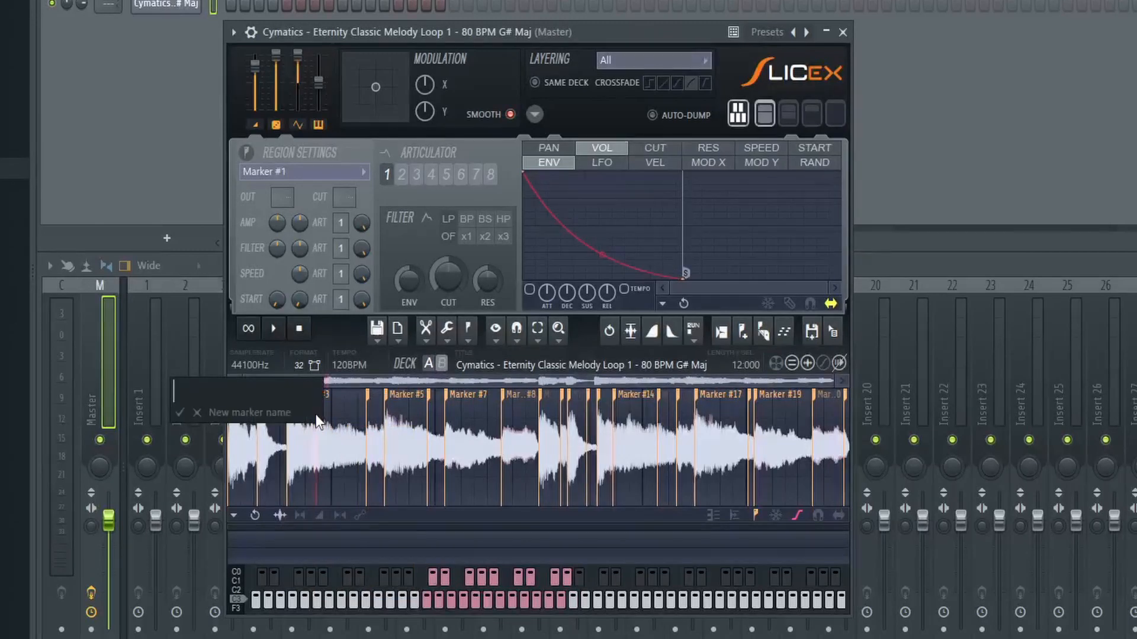
pyautogui.write('new m')
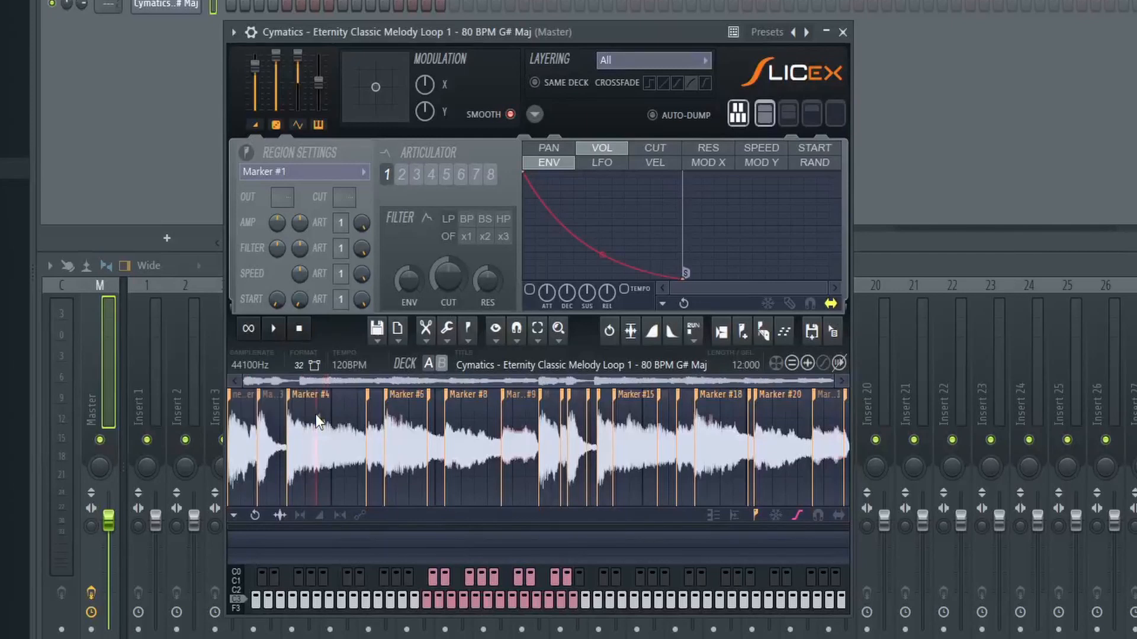
pyautogui.moveTo(322, 428)
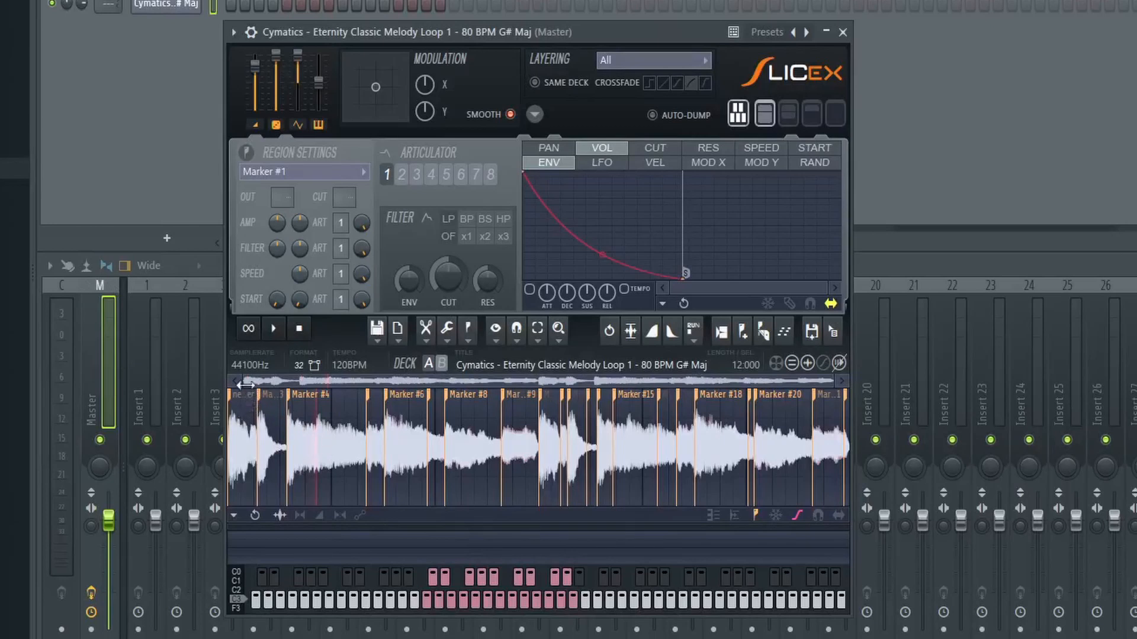
pyautogui.moveTo(330, 439)
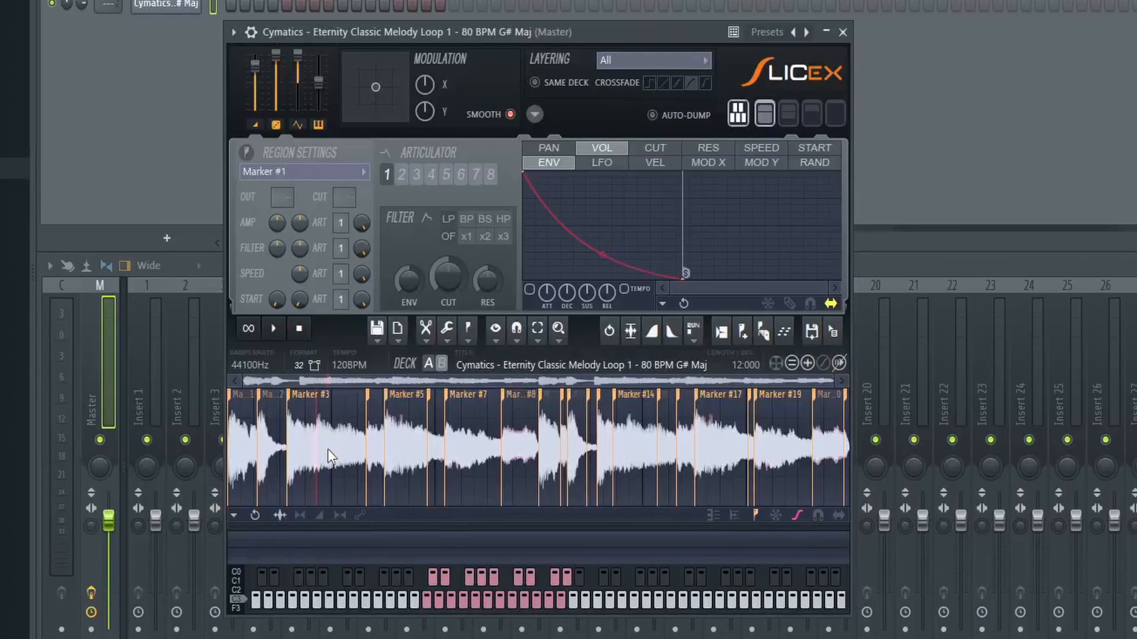
pyautogui.moveTo(317, 431)
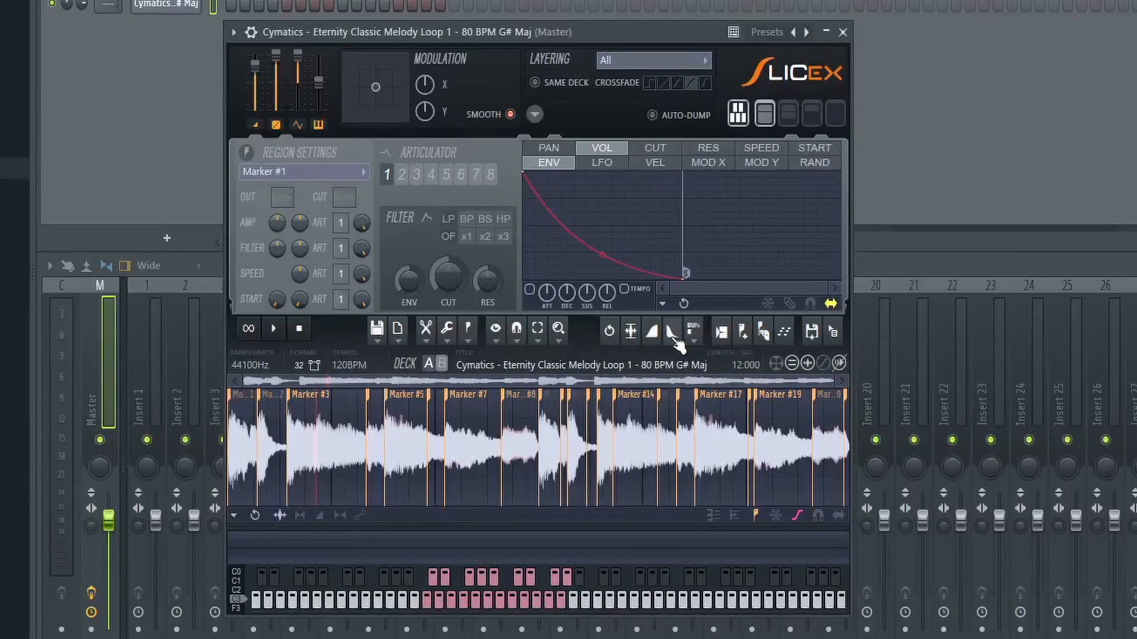
pyautogui.moveTo(465, 453)
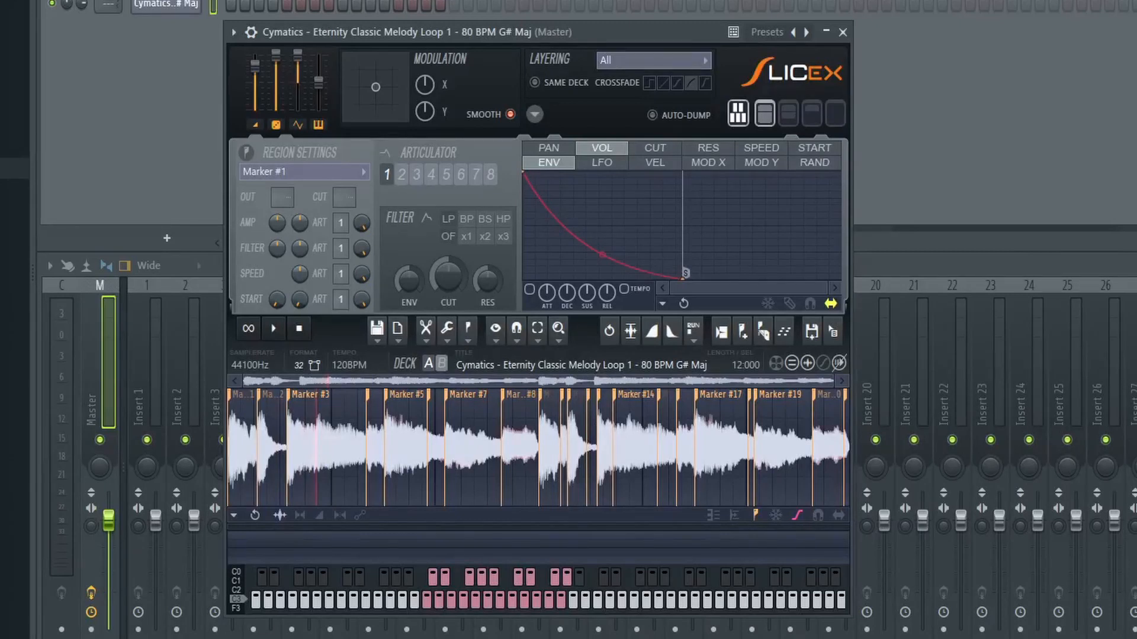
pyautogui.moveTo(637, 344)
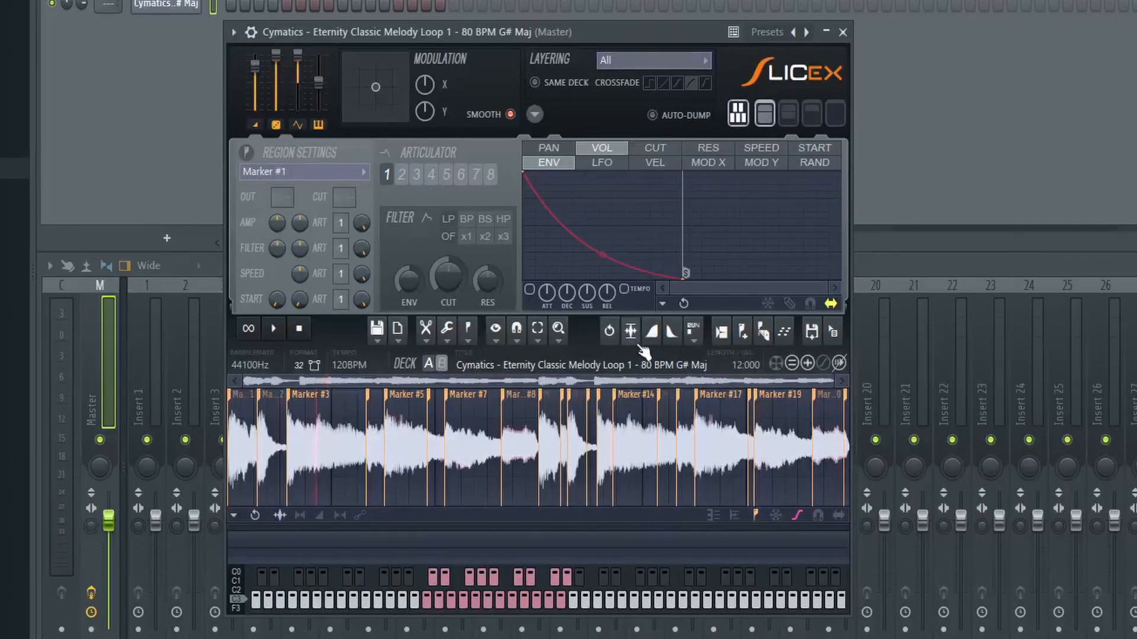
pyautogui.moveTo(263, 89)
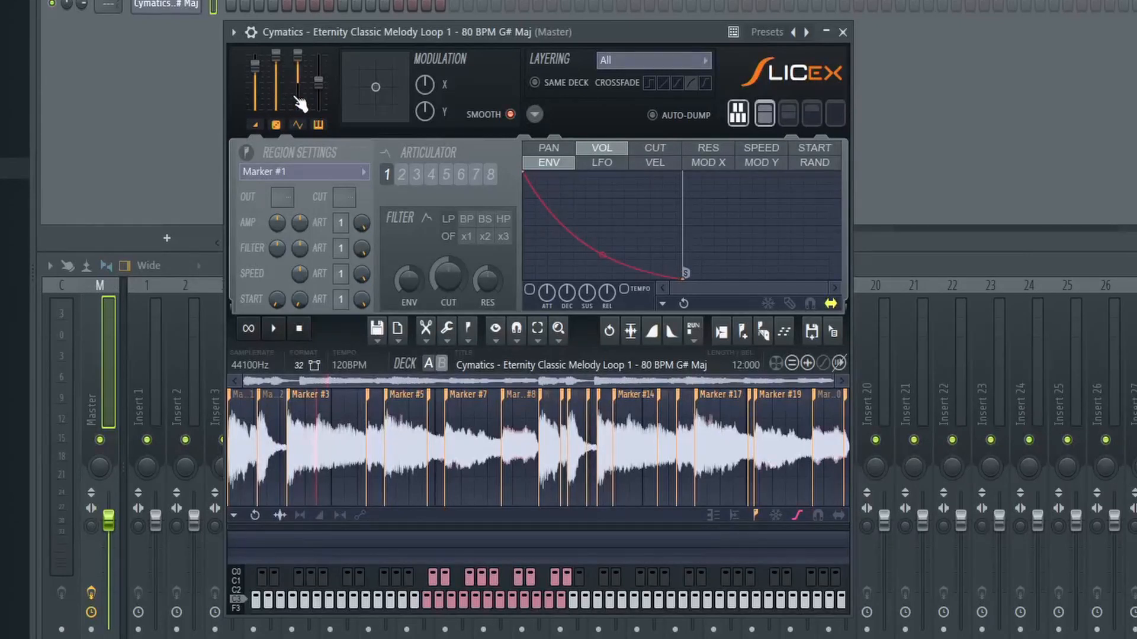
pyautogui.moveTo(333, 105)
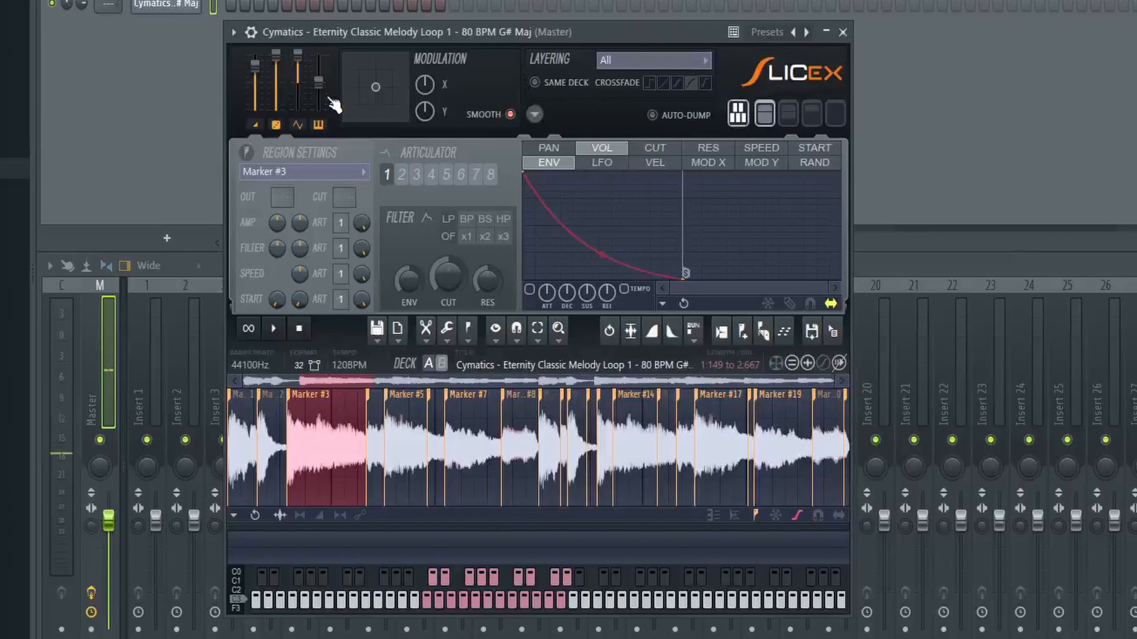
pyautogui.click(273, 330)
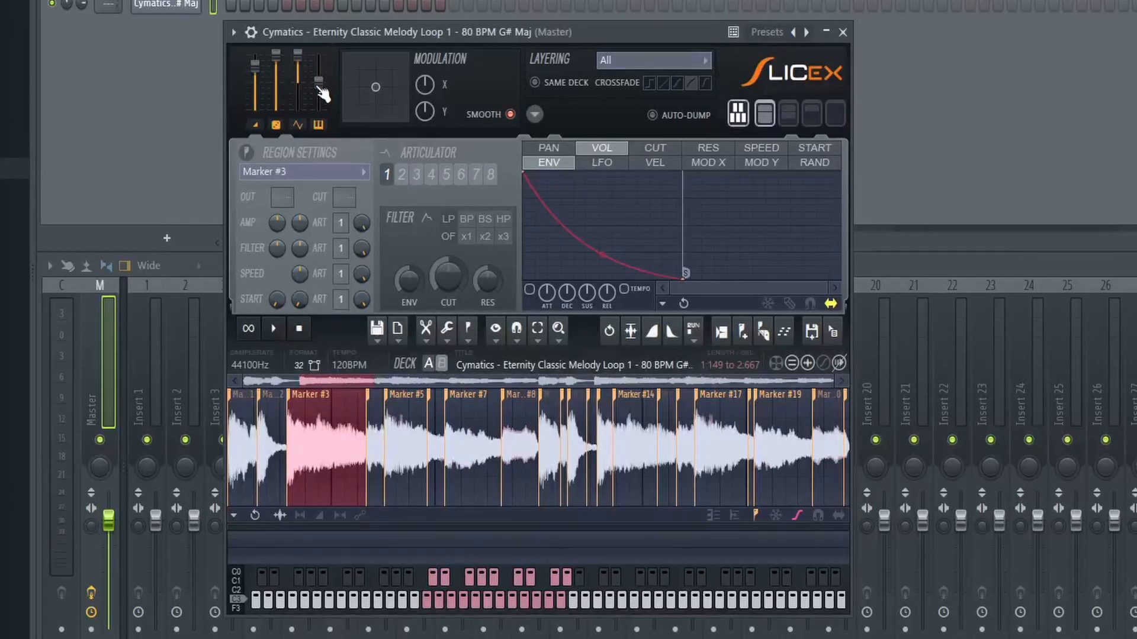
pyautogui.moveTo(396, 407)
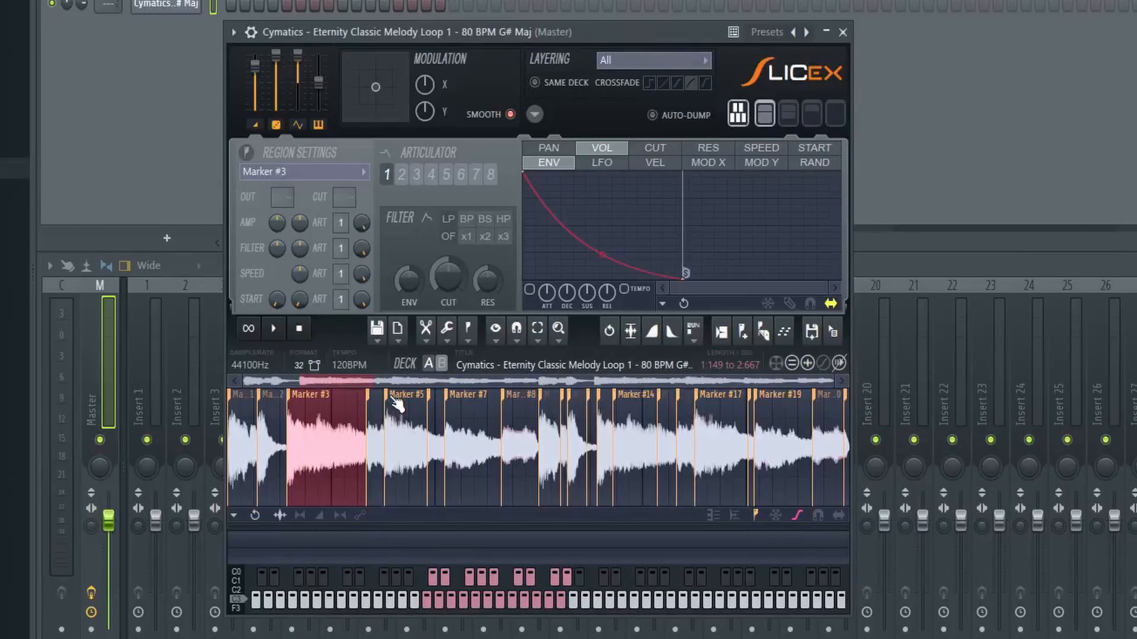
pyautogui.moveTo(496, 408)
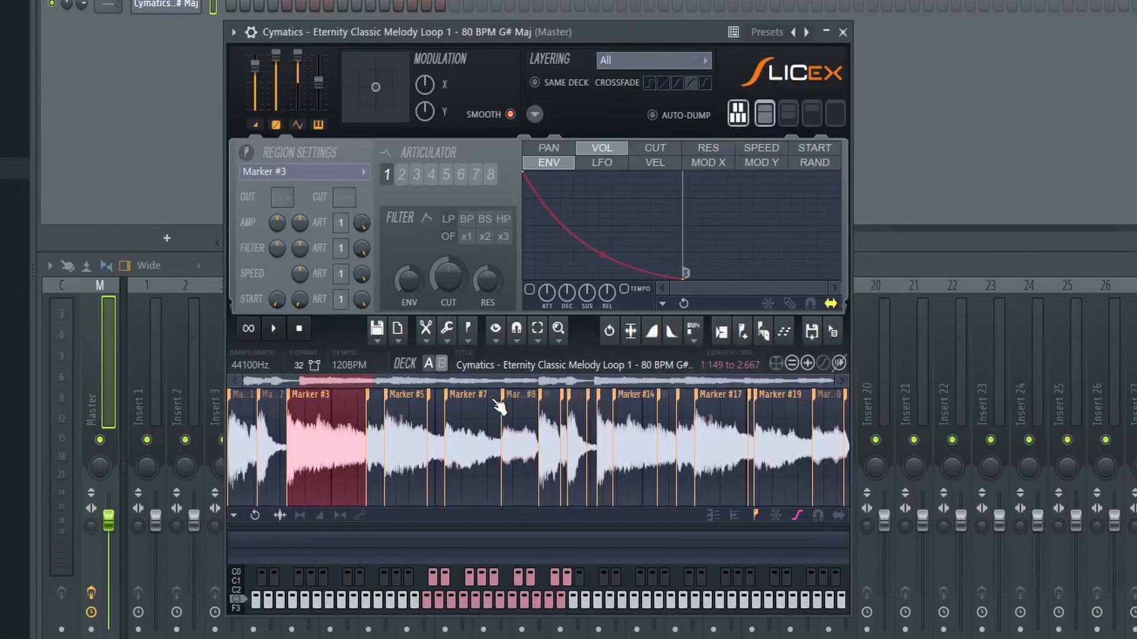
pyautogui.click(843, 32)
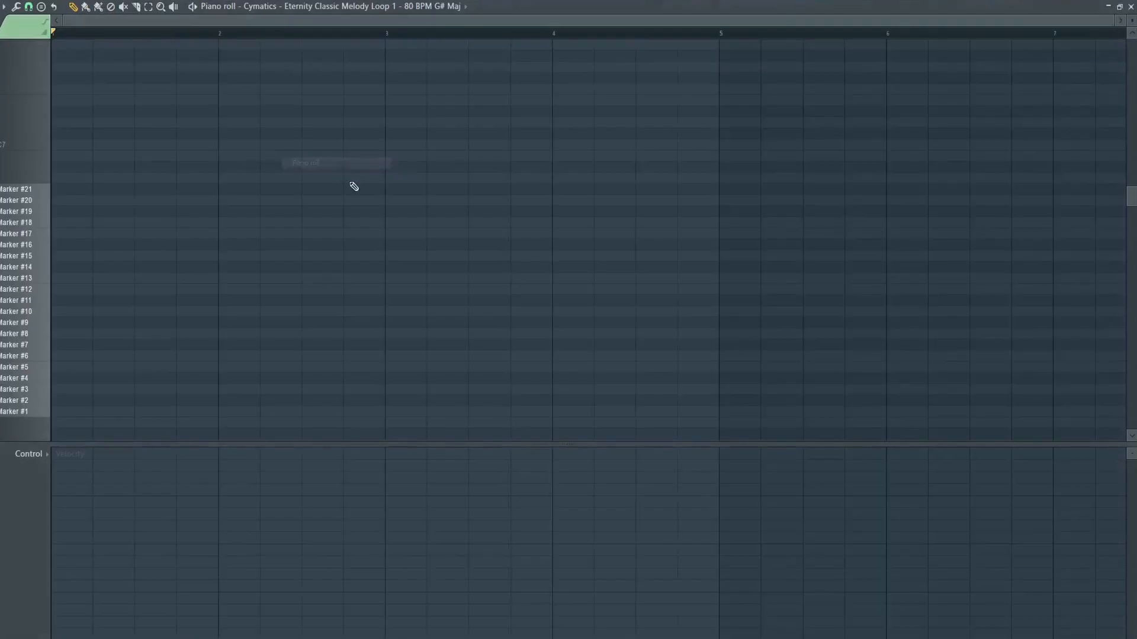
# Step: Draw a slice note in the first bar, then reopen the Slicex melody instrument
pyautogui.click(62, 389)
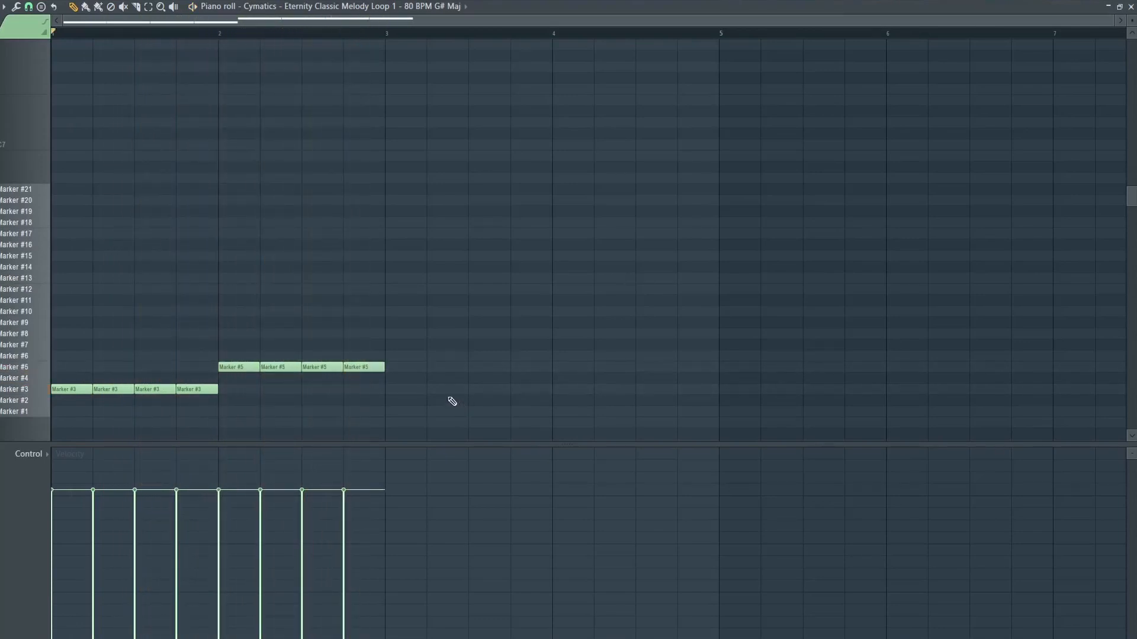
pyautogui.moveTo(468, 361)
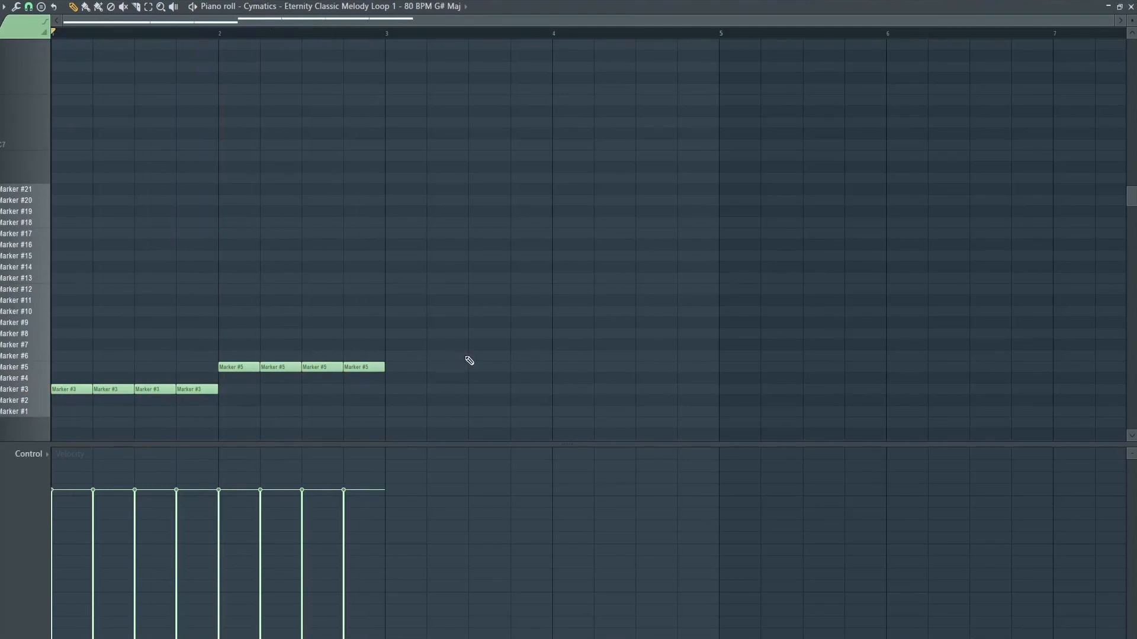
pyautogui.moveTo(547, 172)
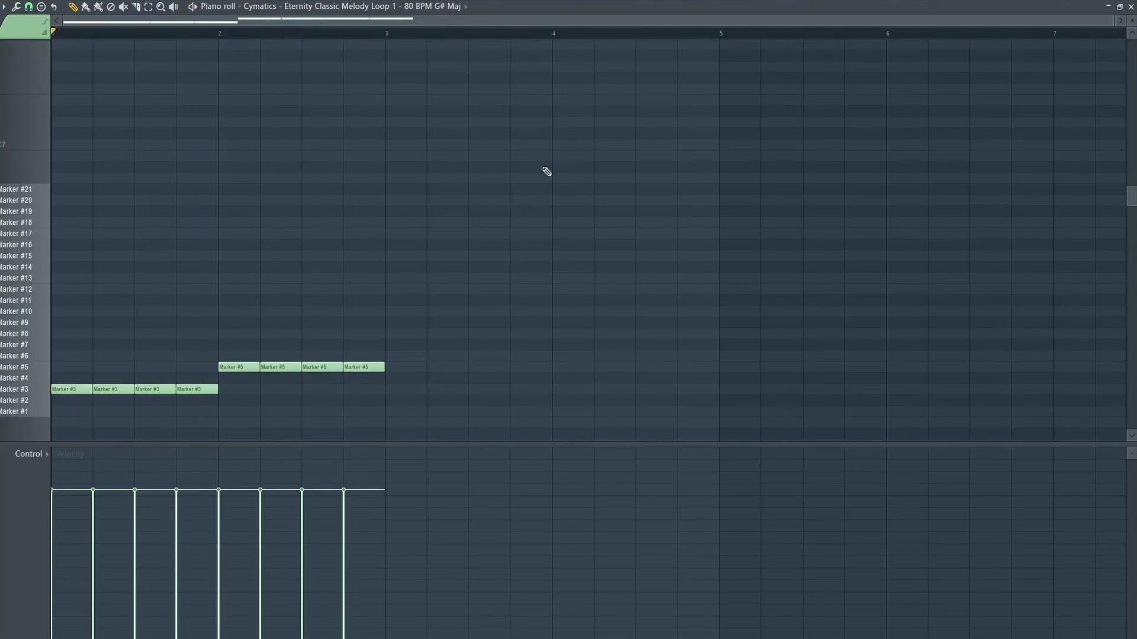
pyautogui.moveTo(385, 146)
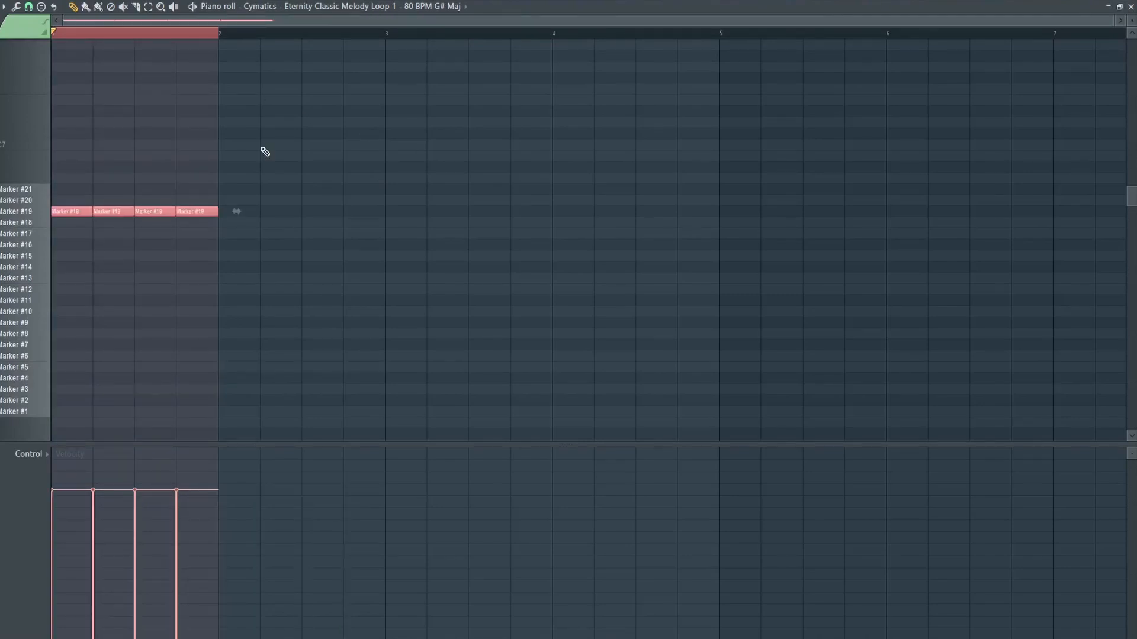
pyautogui.moveTo(202, 123)
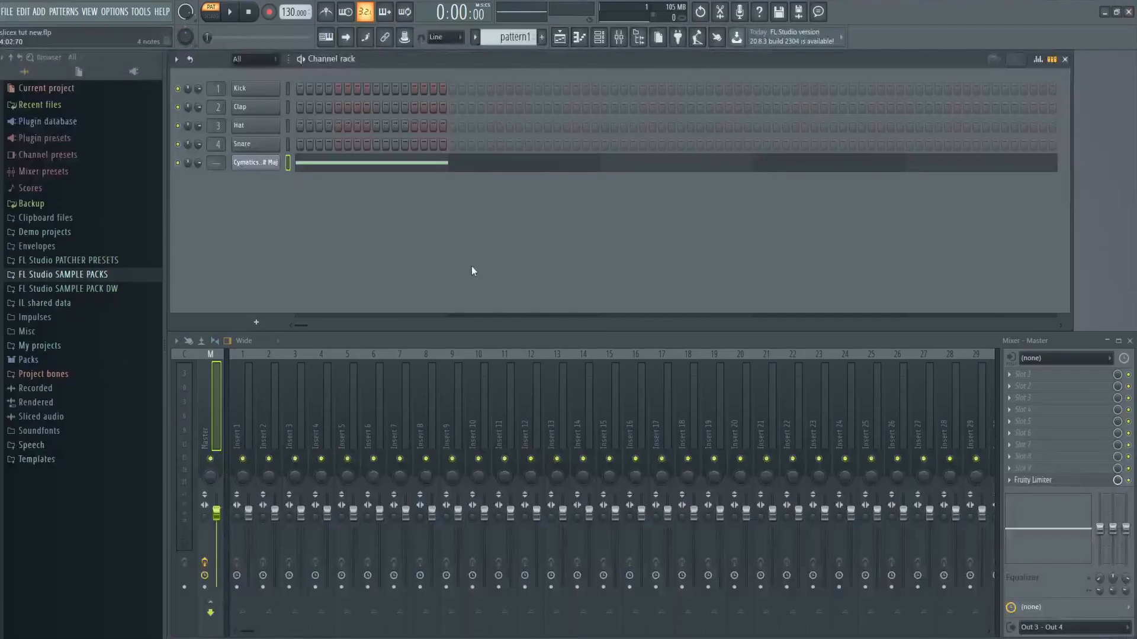
pyautogui.click(255, 162)
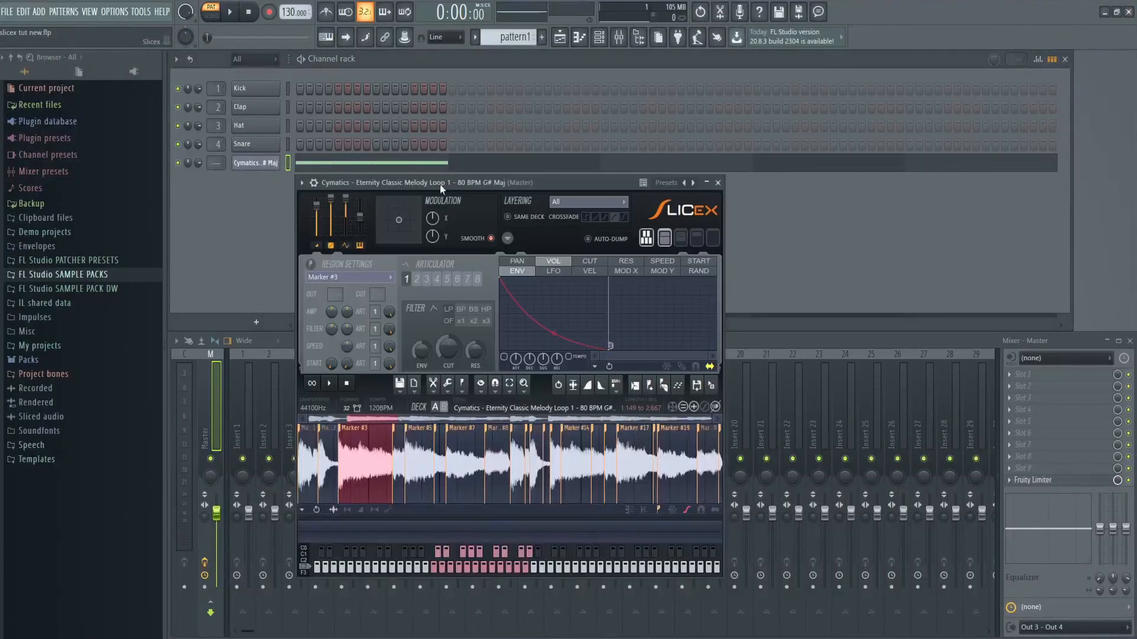